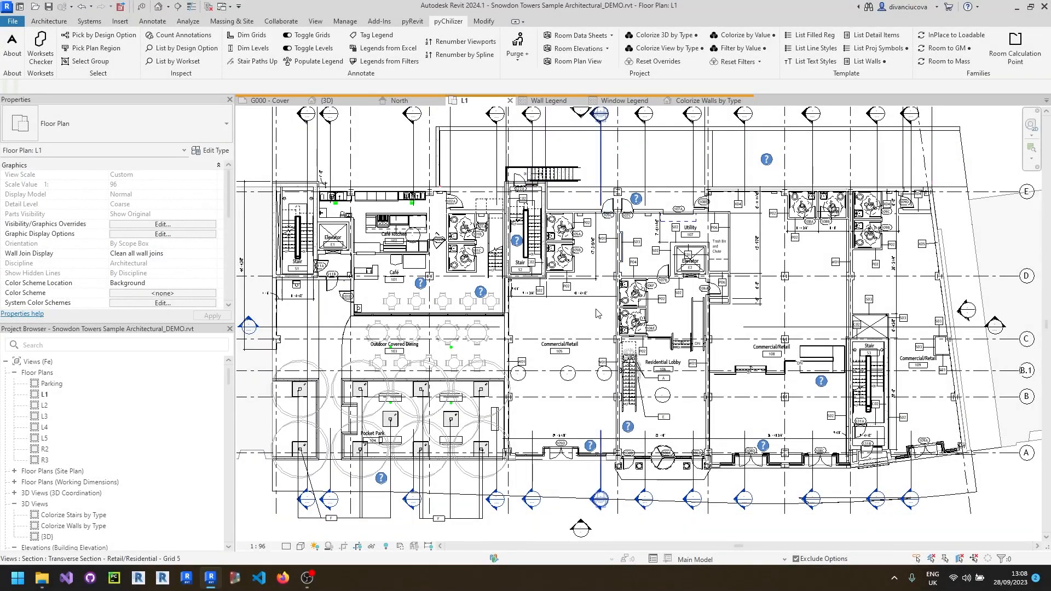
pyautogui.moveTo(601, 301)
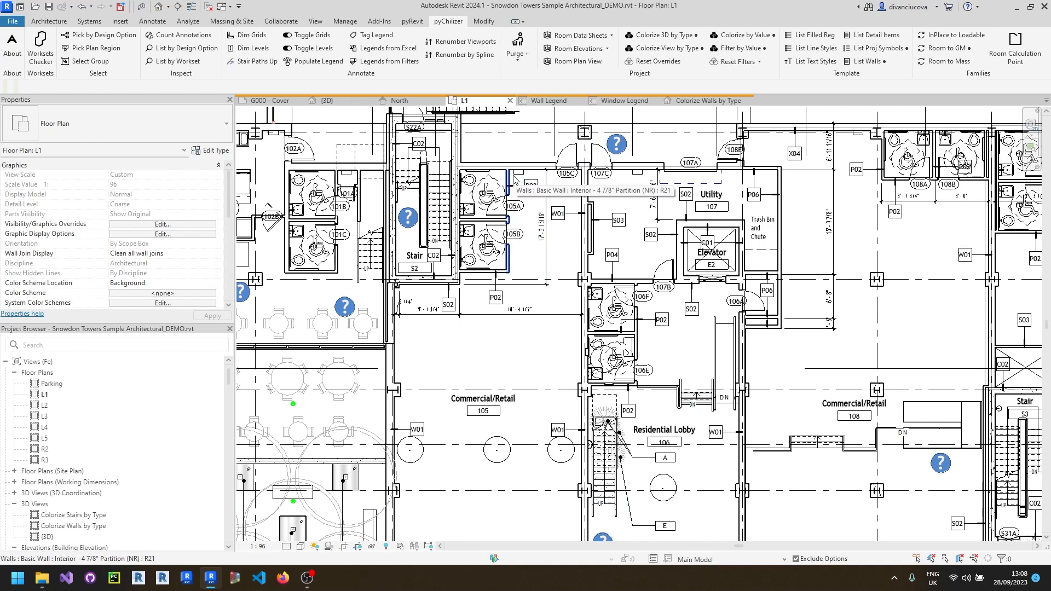
pyautogui.moveTo(742, 48)
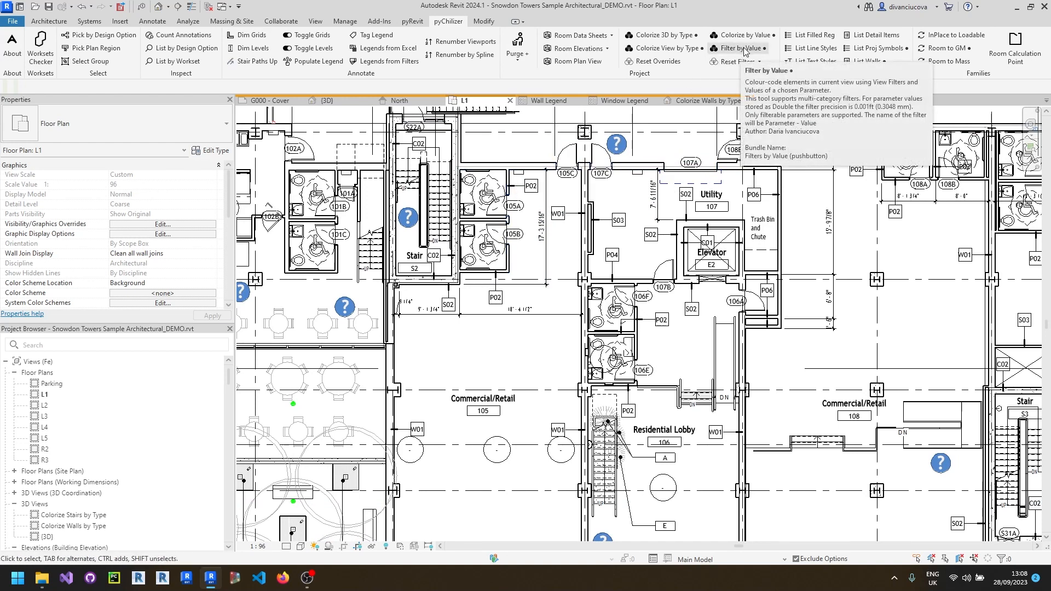
# Step: Run pyChilizer Filter by Value on the Walls category and pick Type Mark as the parameter
pyautogui.click(736, 48)
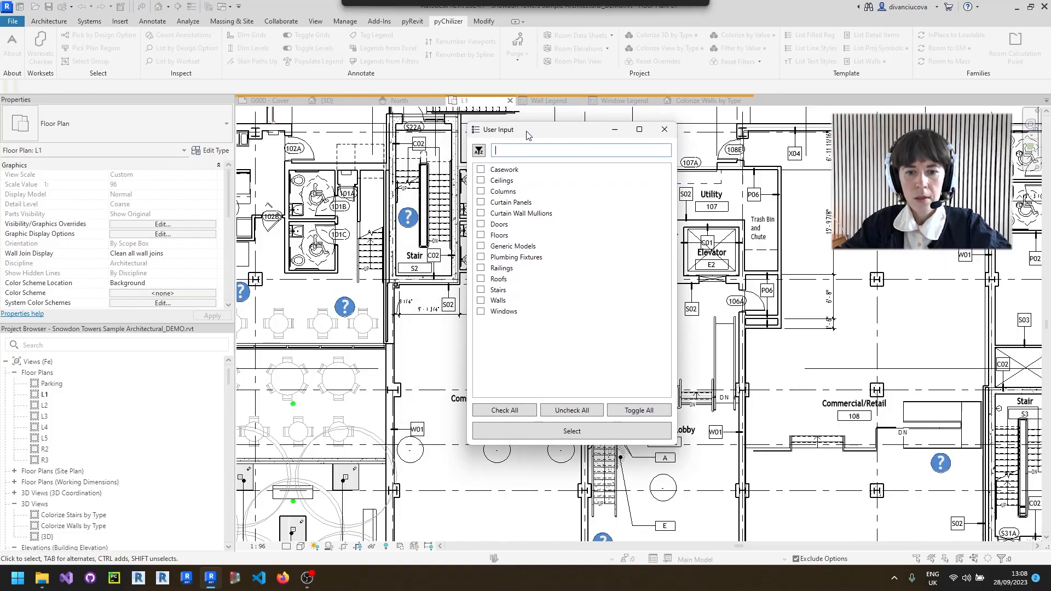
pyautogui.moveTo(485, 330)
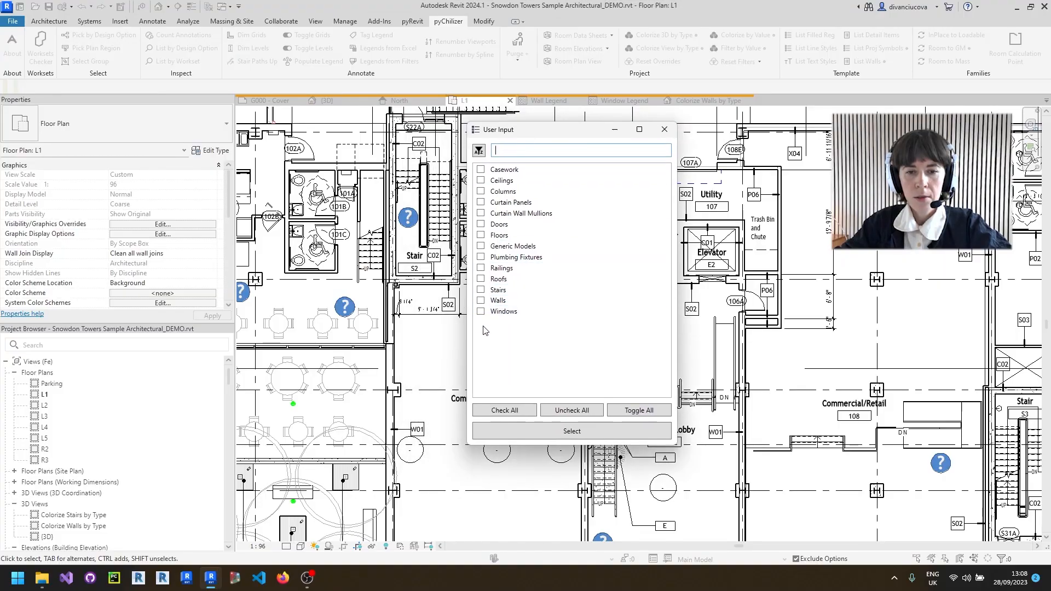
pyautogui.click(482, 300)
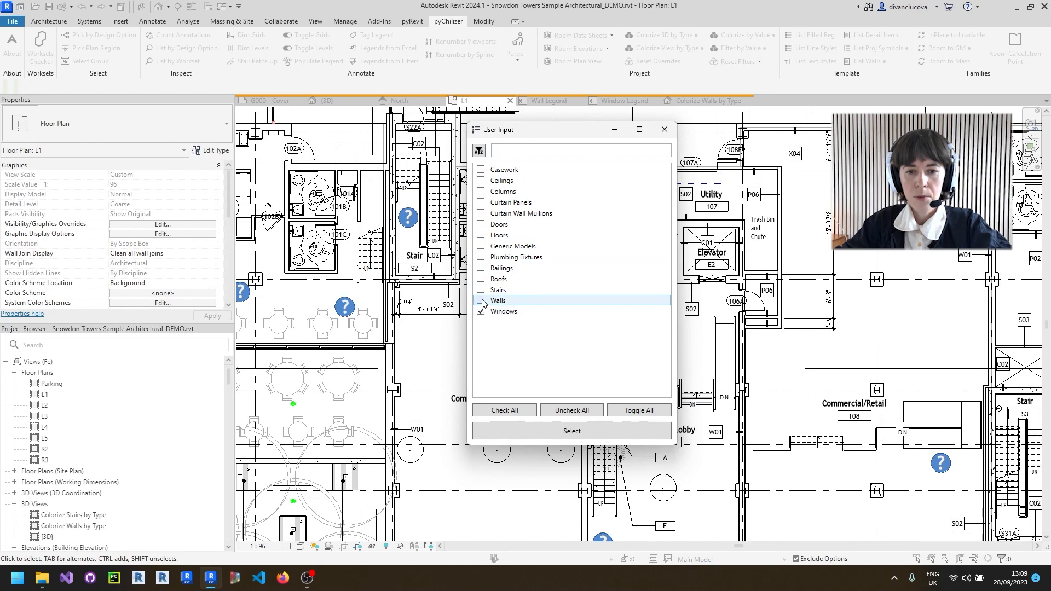
pyautogui.click(482, 300)
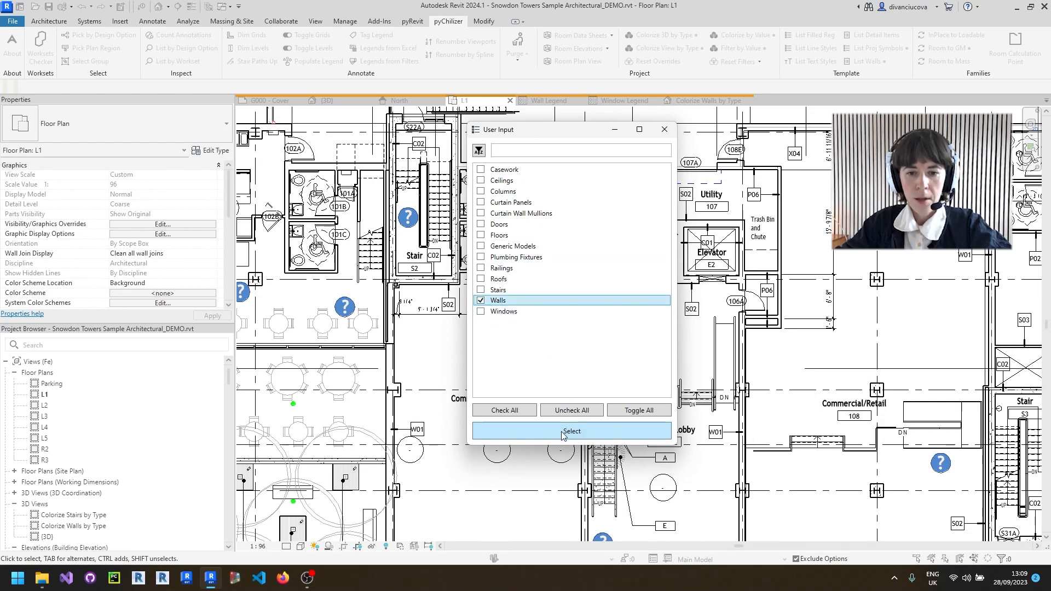
pyautogui.click(570, 431)
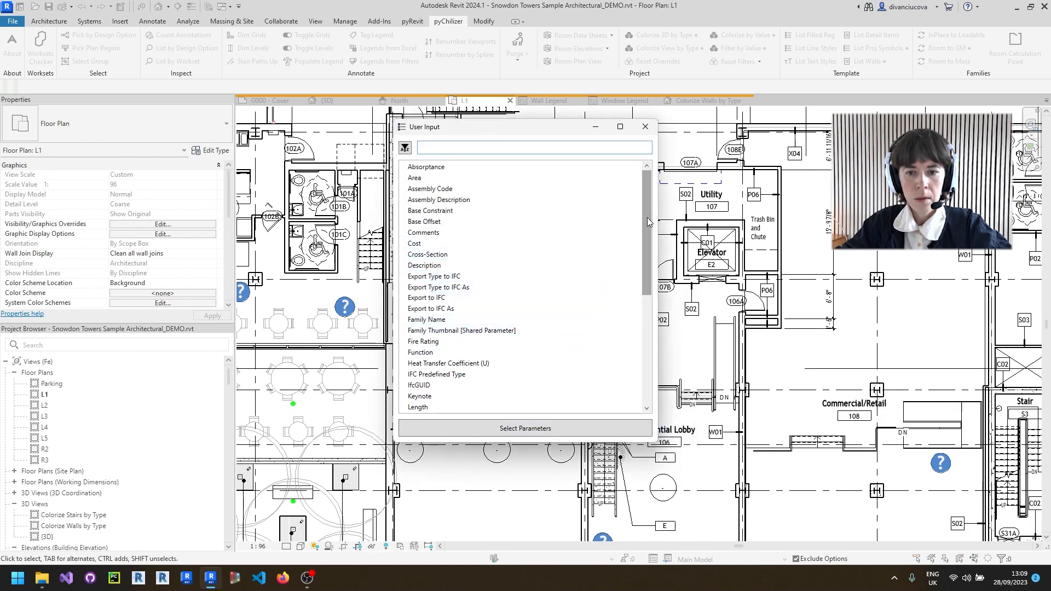
pyautogui.scroll(-3)
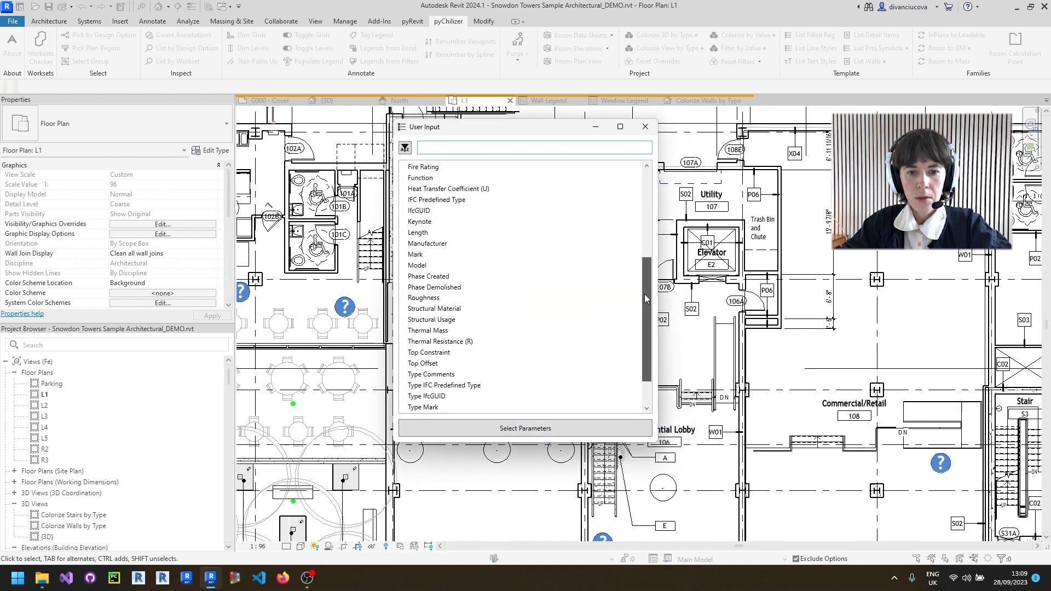
pyautogui.scroll(-3)
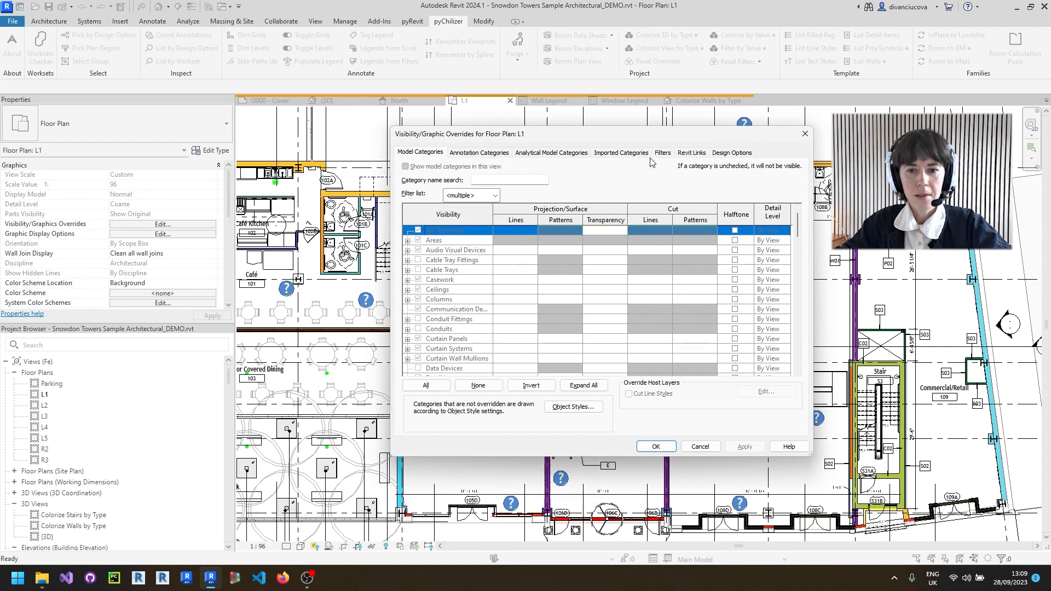
# Step: Review the per-Type-Mark wall filters in Visibility/Graphic Overrides and accept them
pyautogui.click(661, 152)
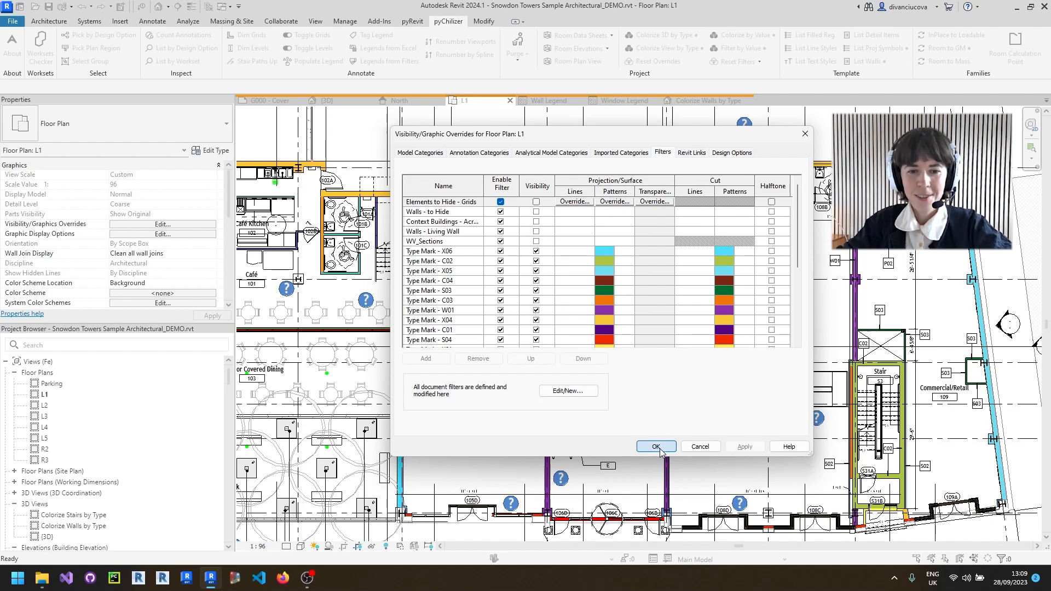
pyautogui.click(655, 447)
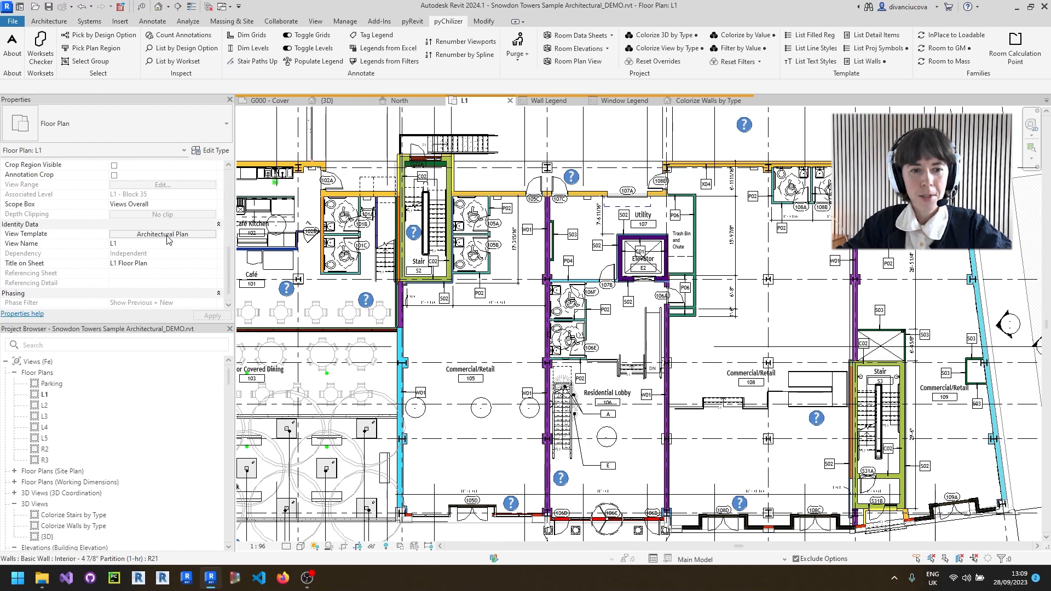
# Step: Assign <None> as the L1 plan's view template, dropping Architectural Plan
pyautogui.click(164, 235)
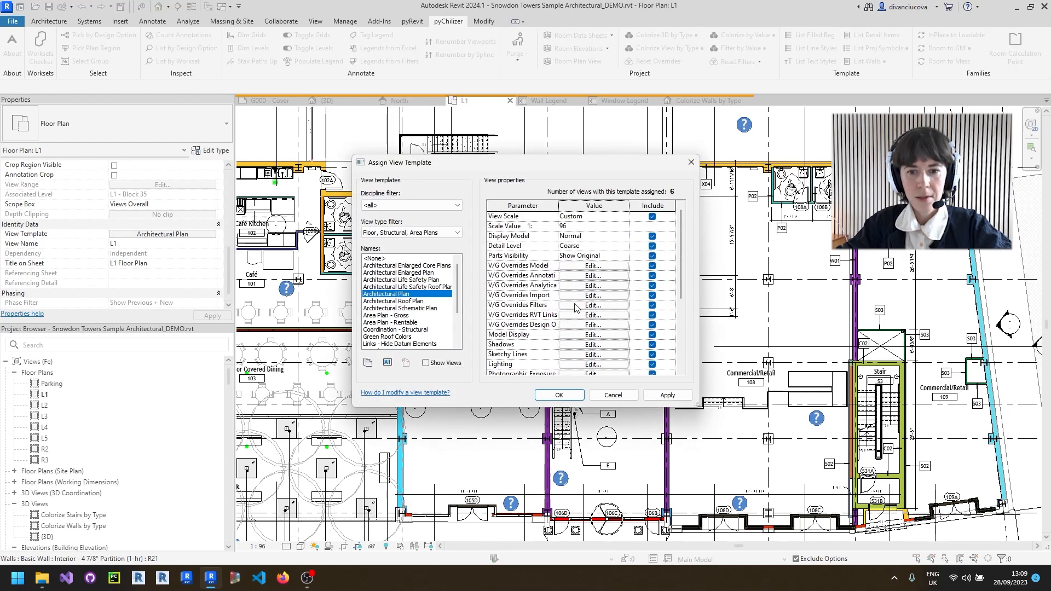
pyautogui.click(590, 306)
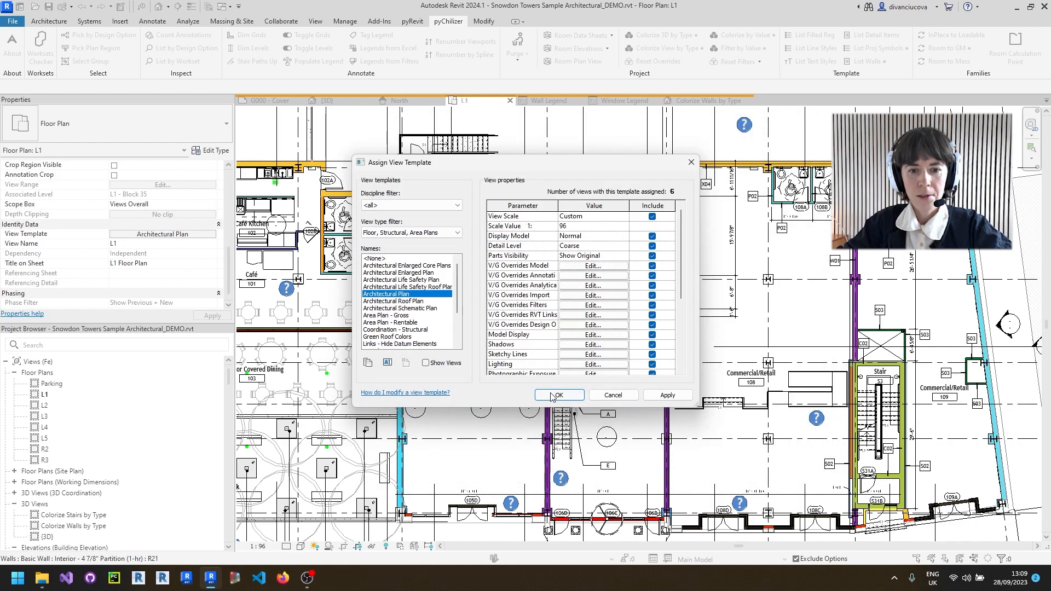
pyautogui.click(558, 395)
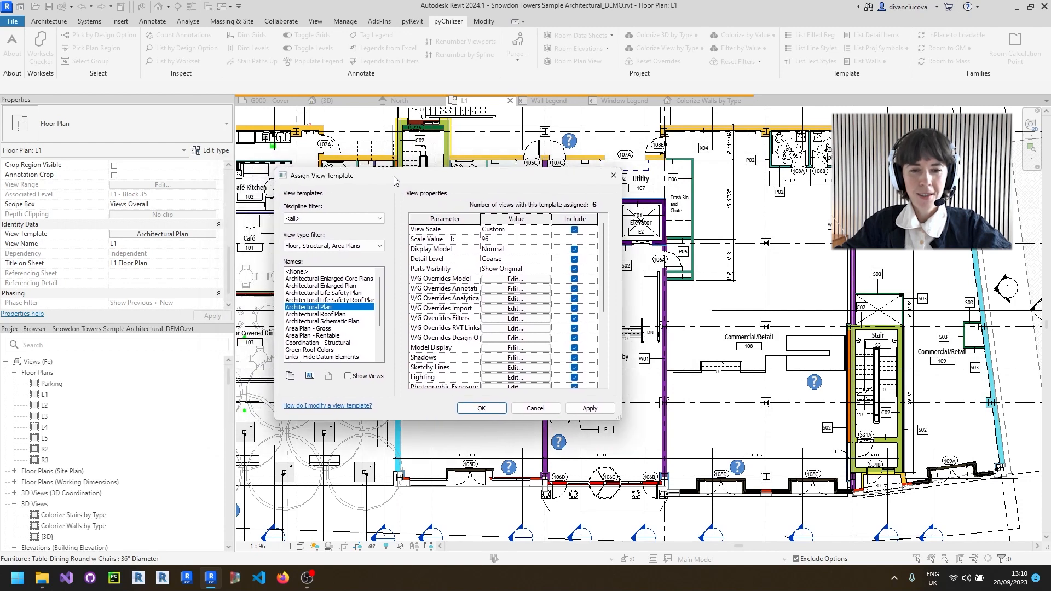
pyautogui.click(296, 272)
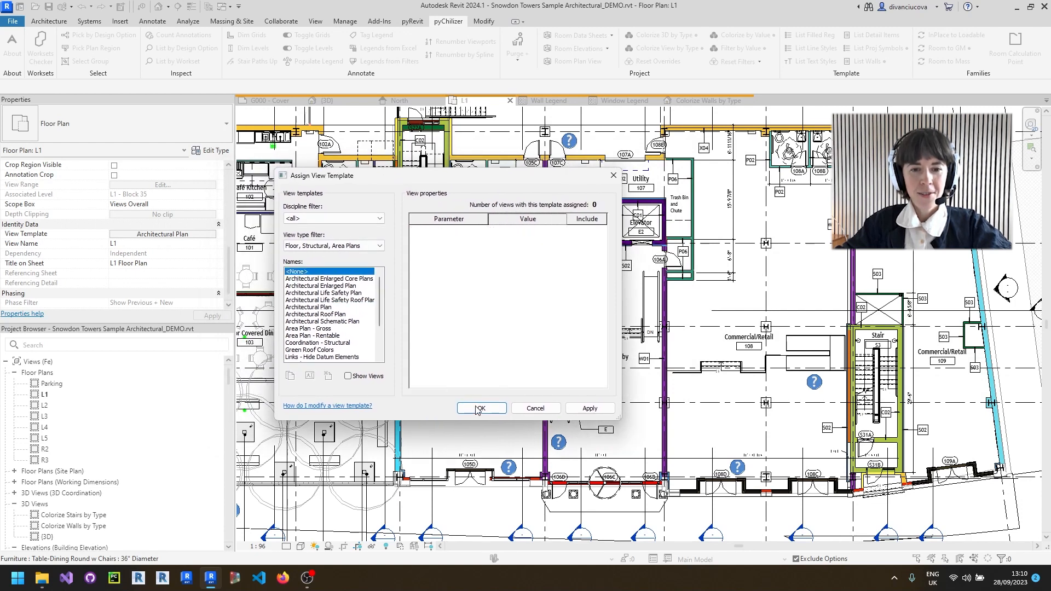
pyautogui.click(480, 409)
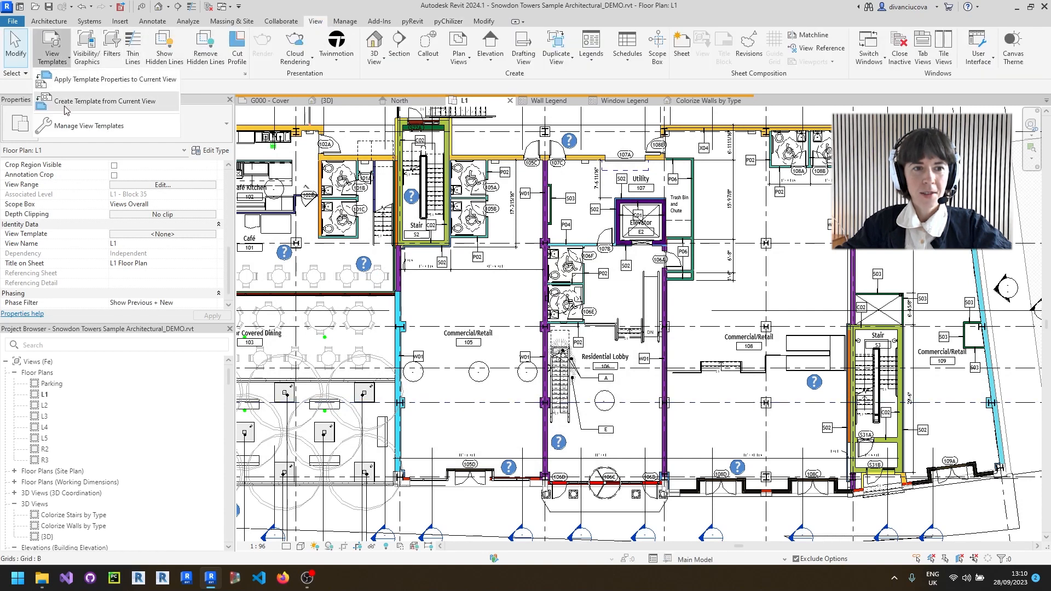
# Step: Create a view template named 'Wall Type Filters' from the current L1 plan and review its filters
pyautogui.click(103, 101)
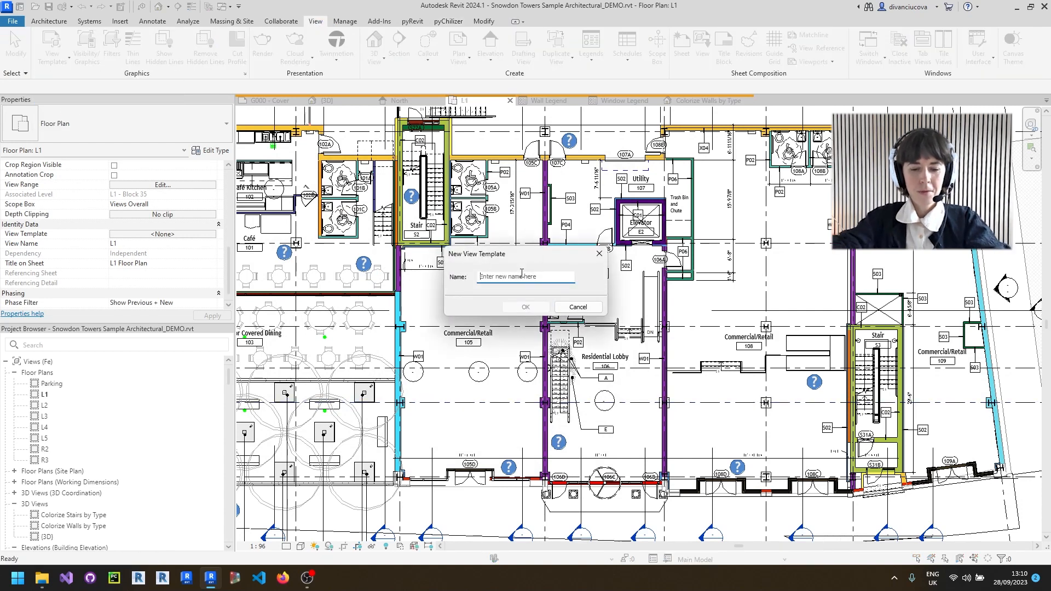
pyautogui.write('Wall Type Filters')
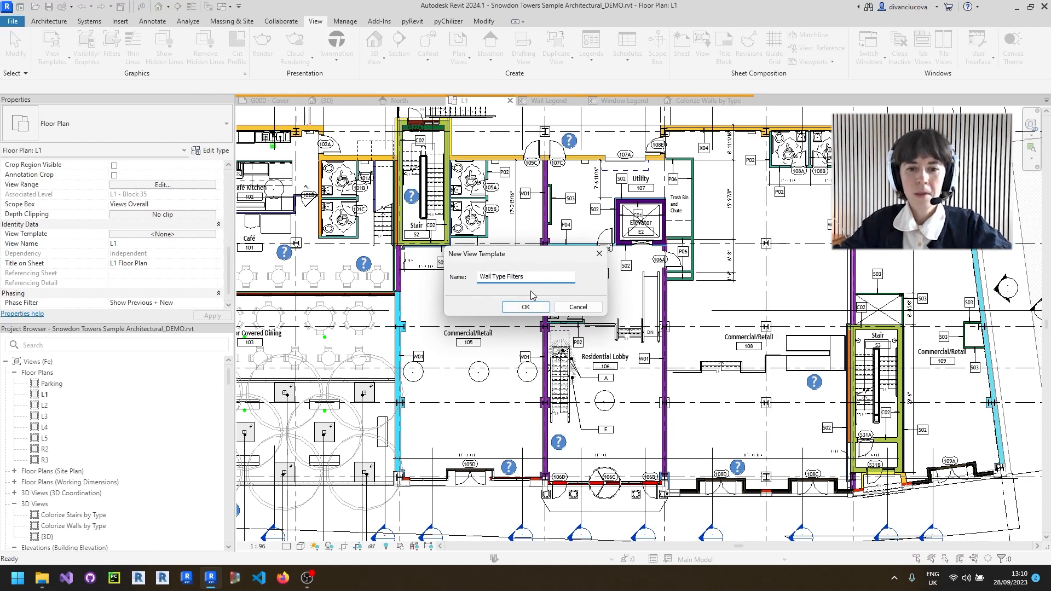
pyautogui.click(524, 307)
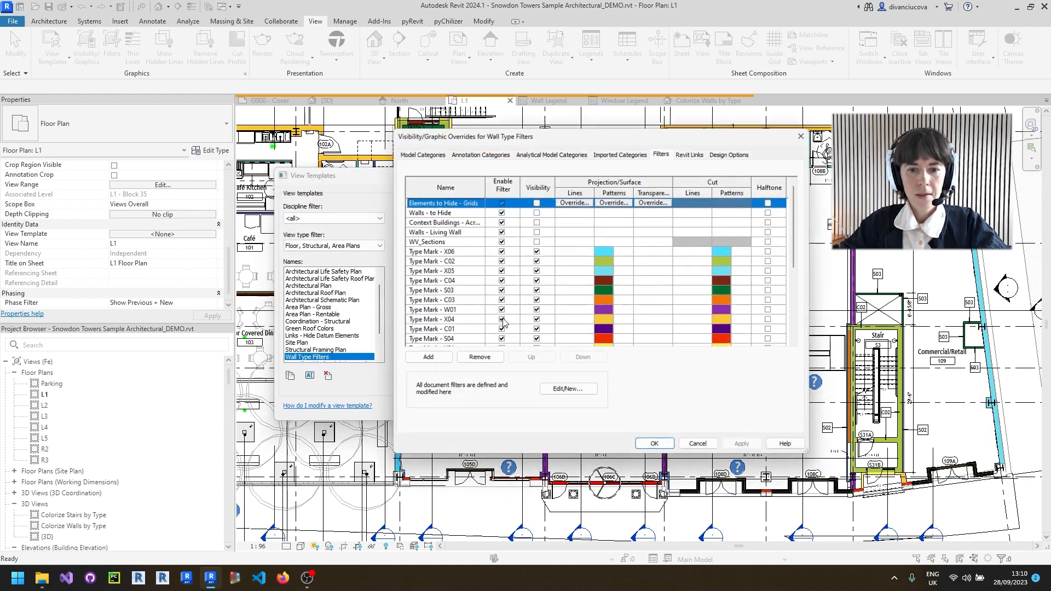
pyautogui.scroll(-3)
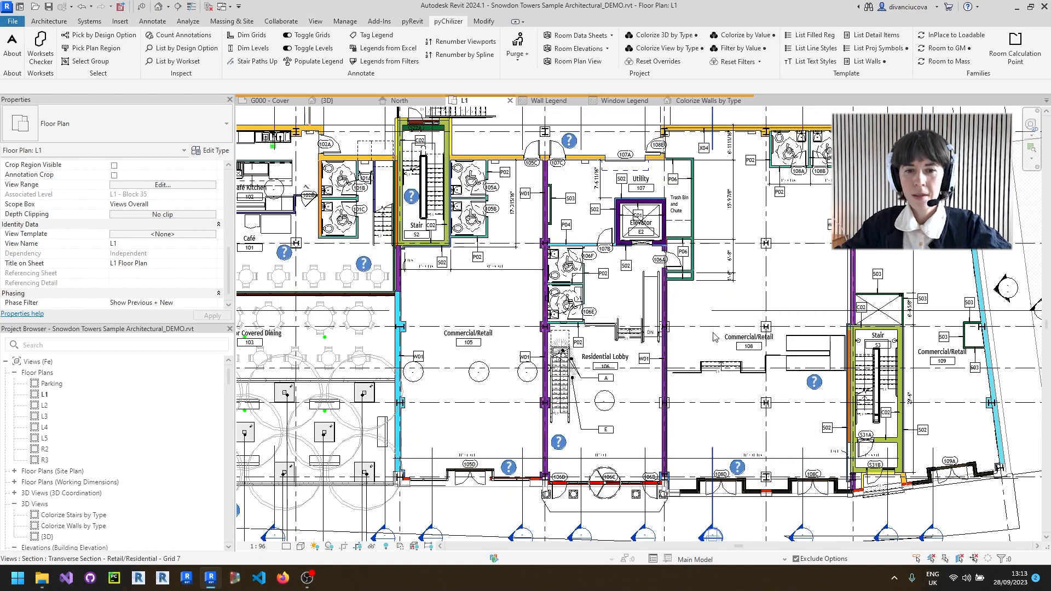
pyautogui.moveTo(736, 61)
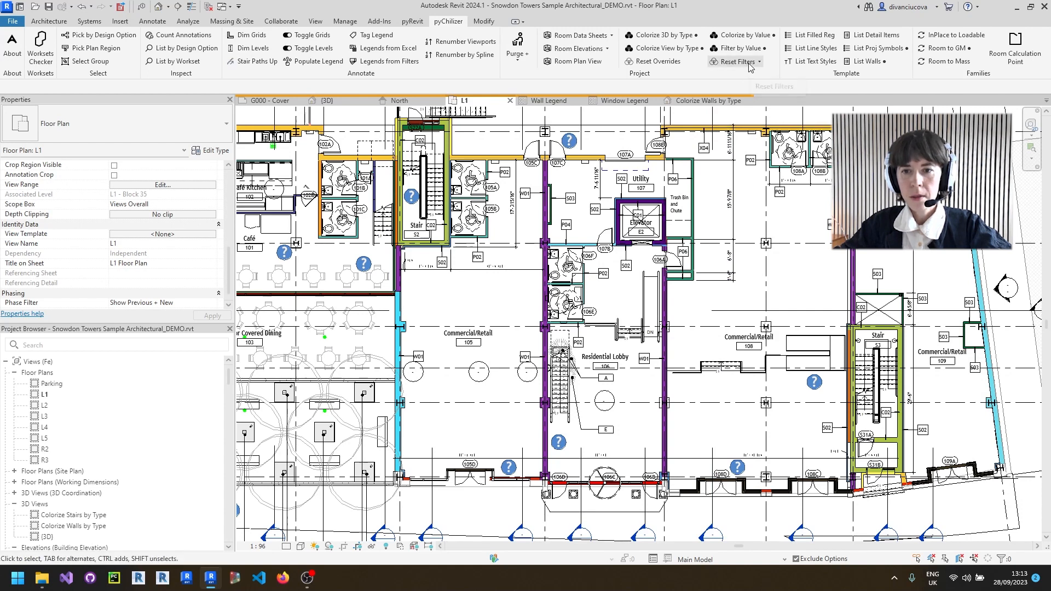
pyautogui.moveTo(749, 64)
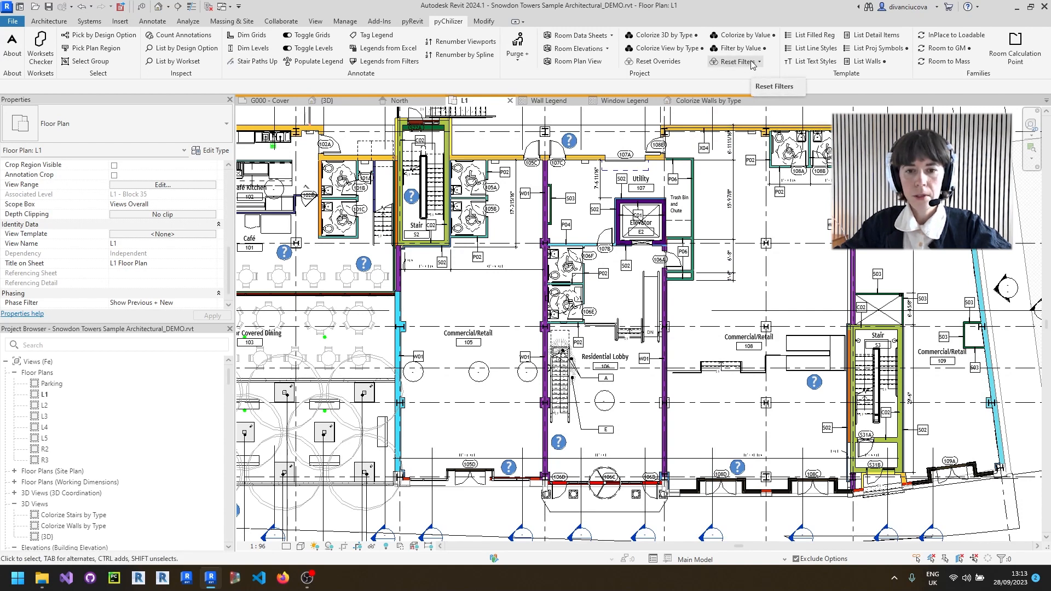
# Step: Show the pyChilizer Reset Filters choices: disable, enable or remove filters
pyautogui.click(760, 62)
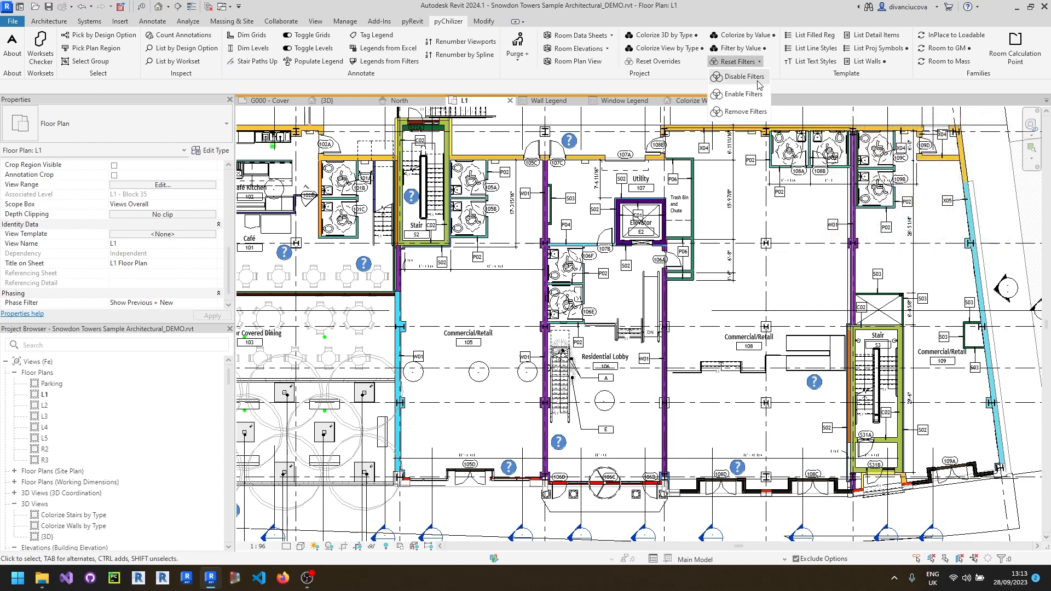
pyautogui.moveTo(746, 94)
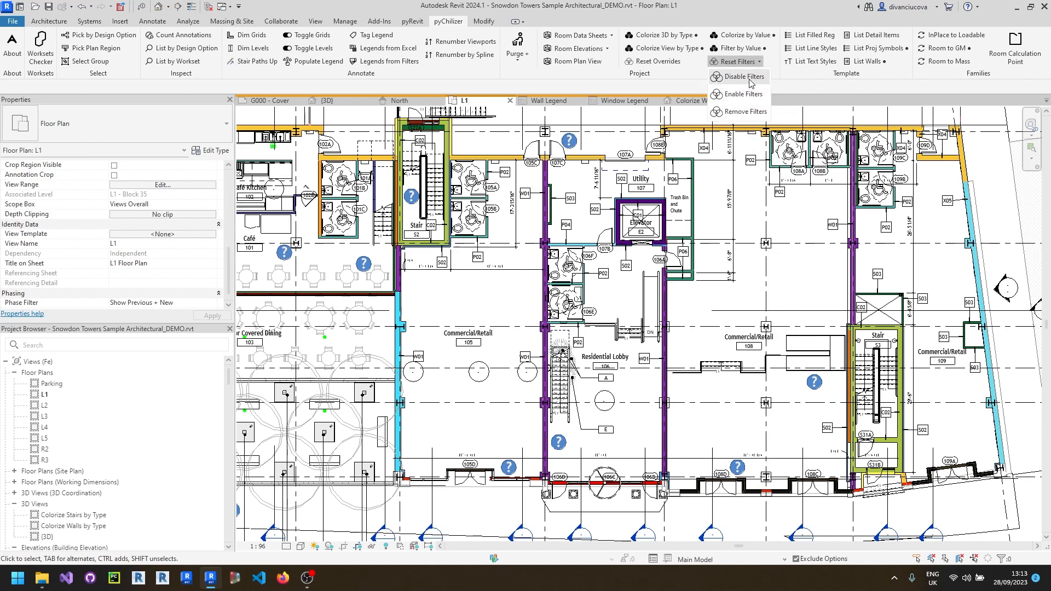
pyautogui.moveTo(739, 77)
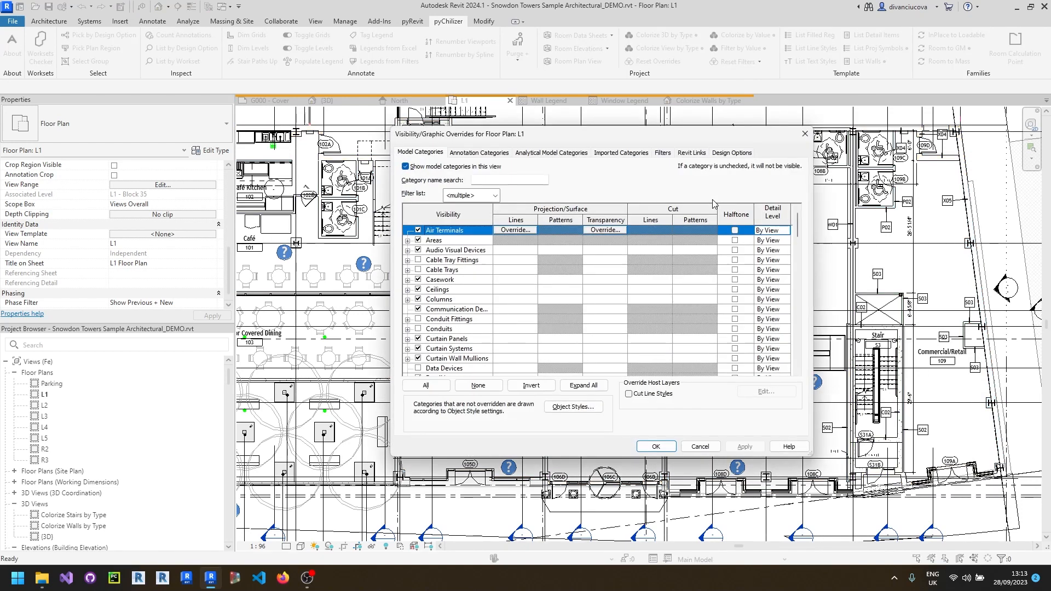
# Step: Check the disabled Type Mark filters in the plan's visibility settings and close them
pyautogui.click(661, 152)
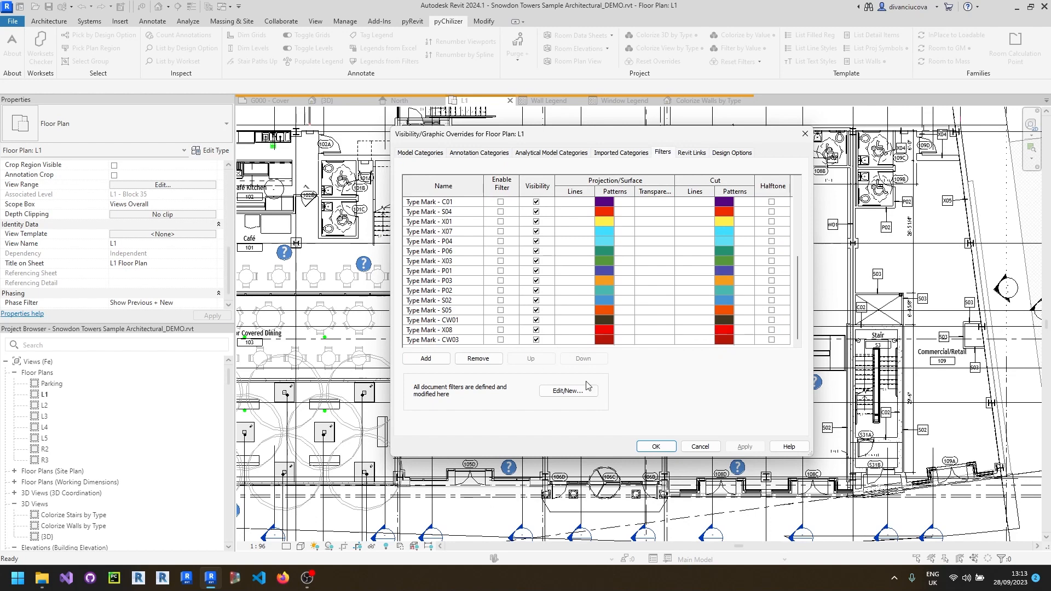
pyautogui.click(655, 447)
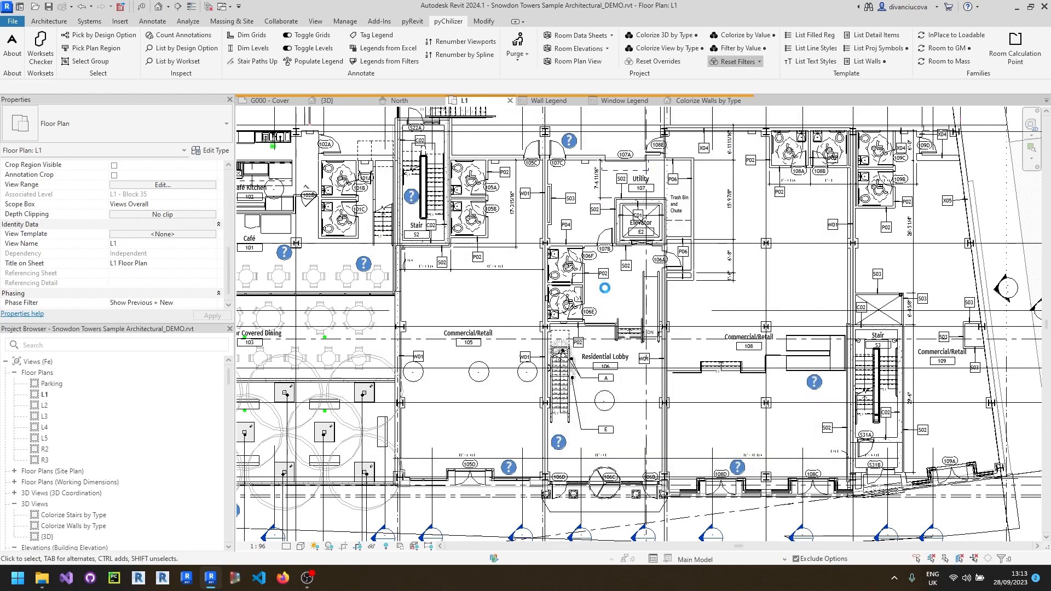
# Step: Remove the Type Mark colour filters from the L1 plan via Reset Filters
pyautogui.click(754, 62)
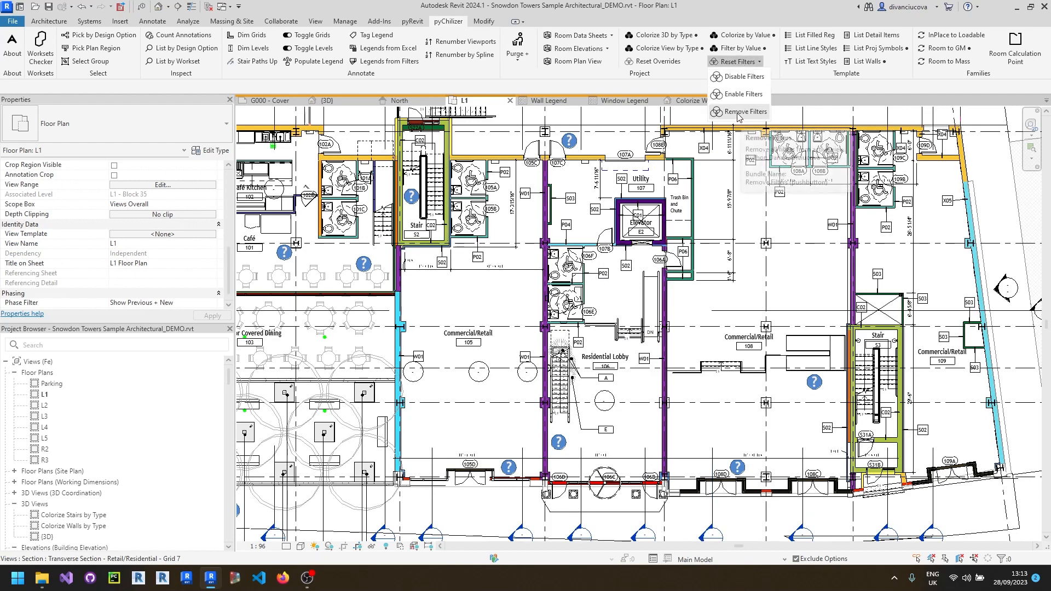
pyautogui.click(744, 112)
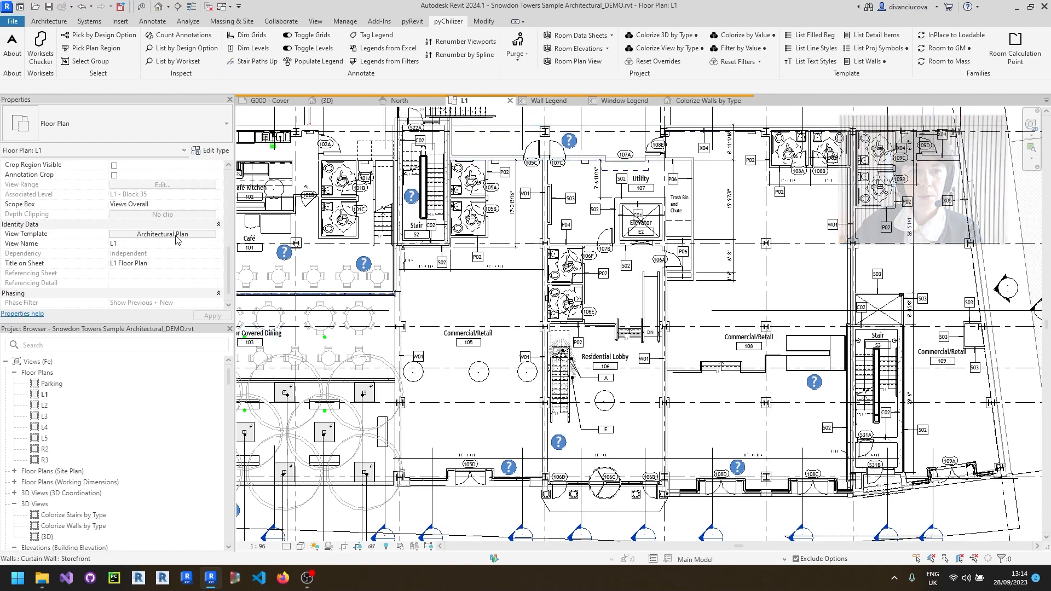
# Step: Assign the Wall Type Filters template to the L1 plan, then switch to the Wall Legend view
pyautogui.click(162, 233)
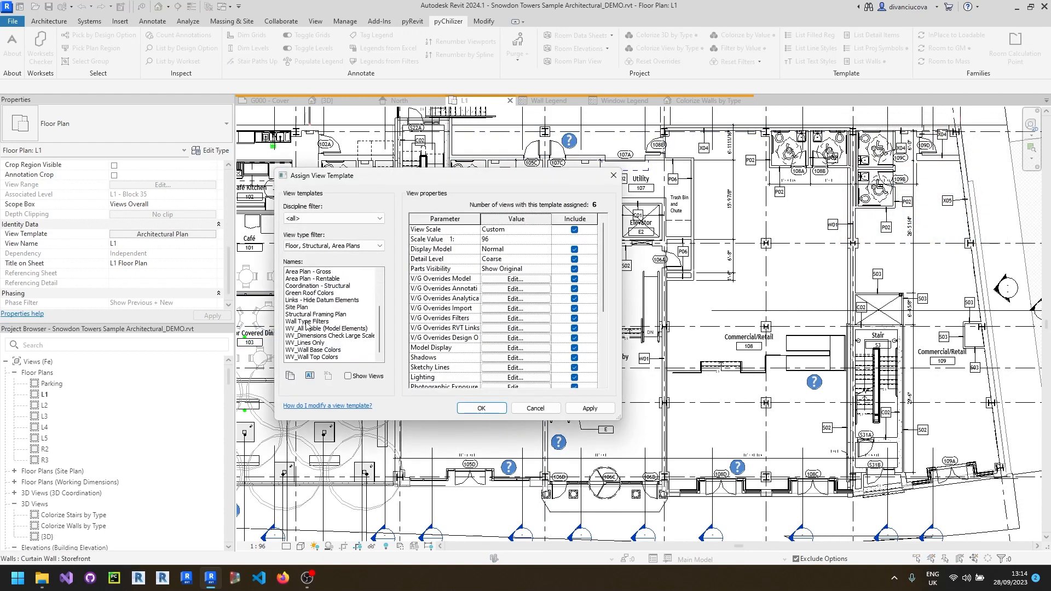
pyautogui.click(306, 321)
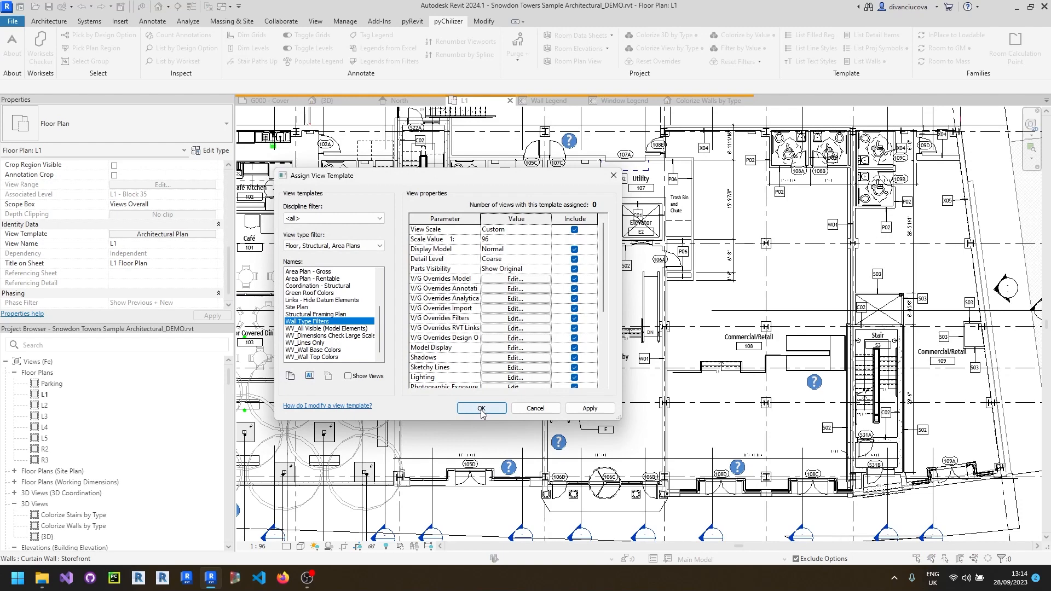
pyautogui.click(481, 409)
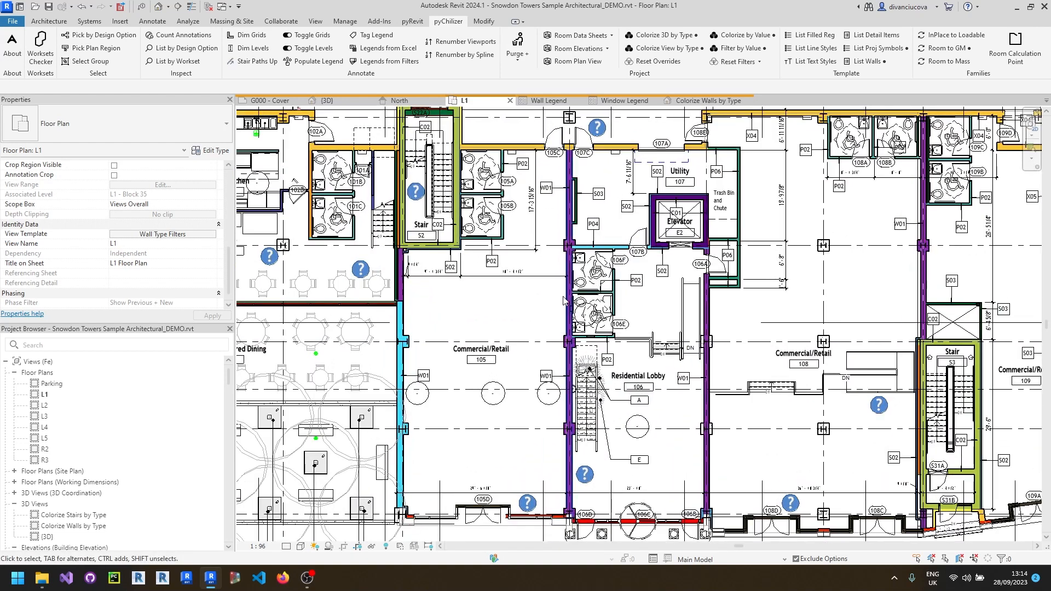
pyautogui.click(549, 100)
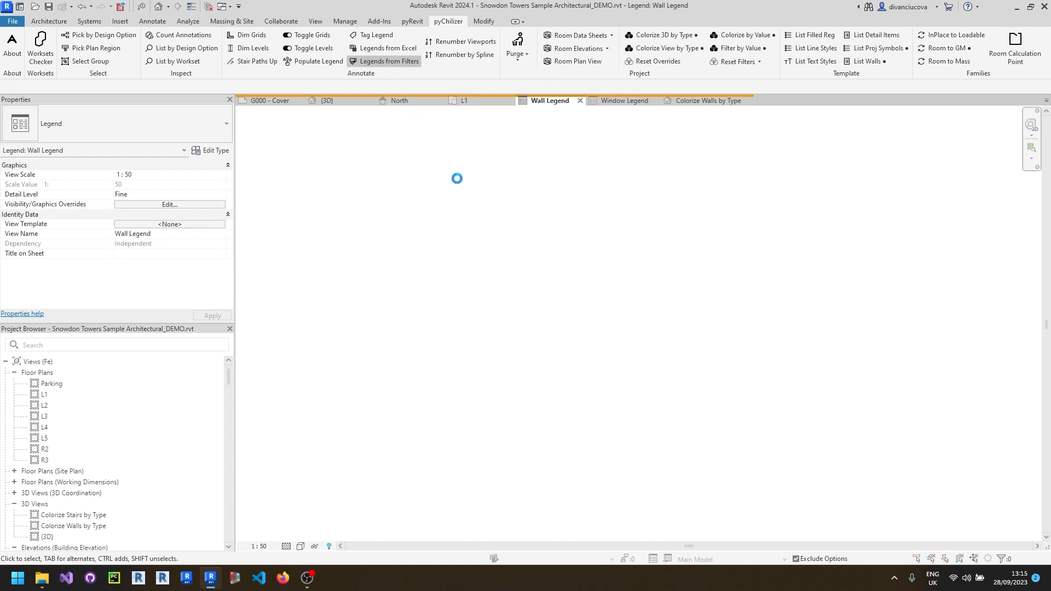
# Step: Generate a legend from Wall Type Filters with 3/32" Trebuchet MS text and Cut as colour source
pyautogui.click(389, 62)
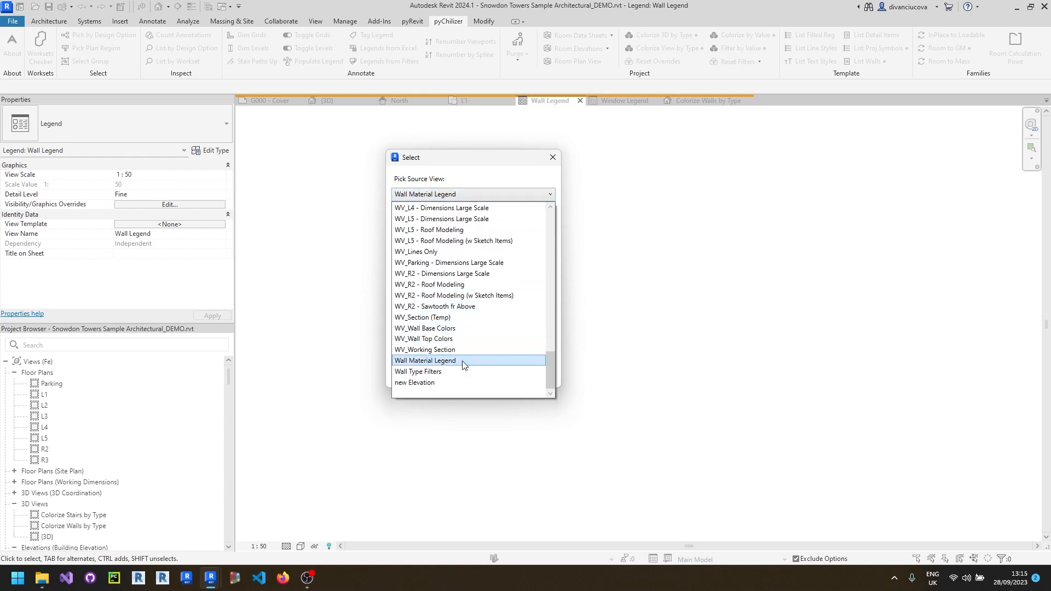
pyautogui.click(417, 371)
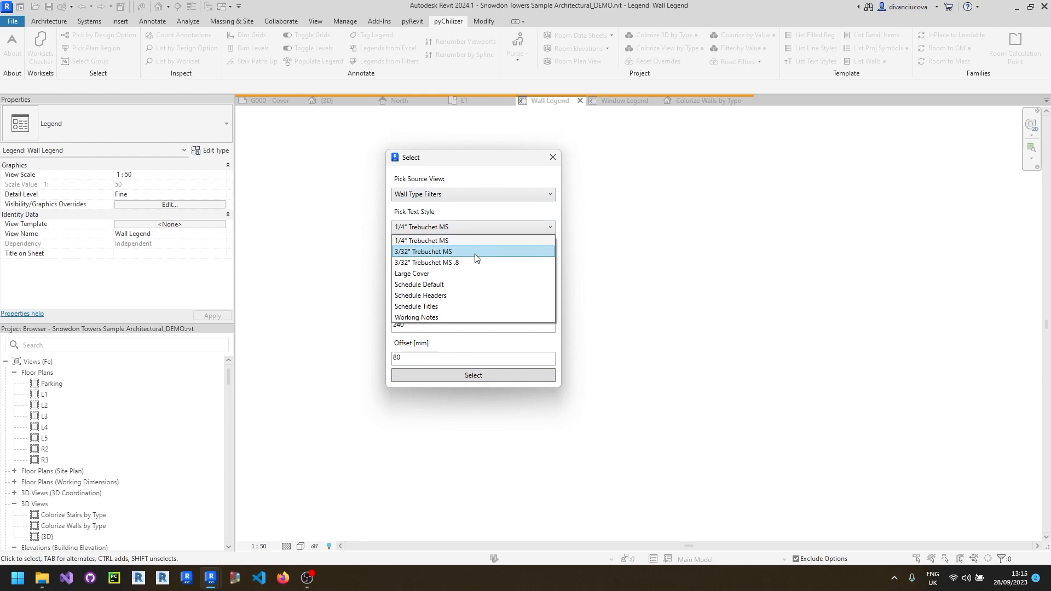
pyautogui.click(423, 251)
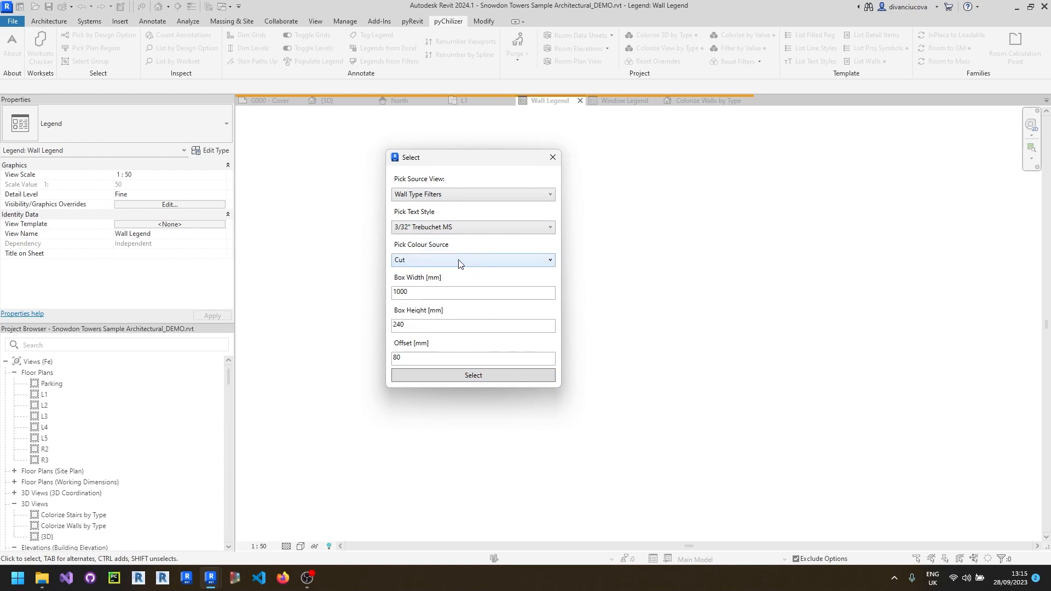
pyautogui.click(473, 261)
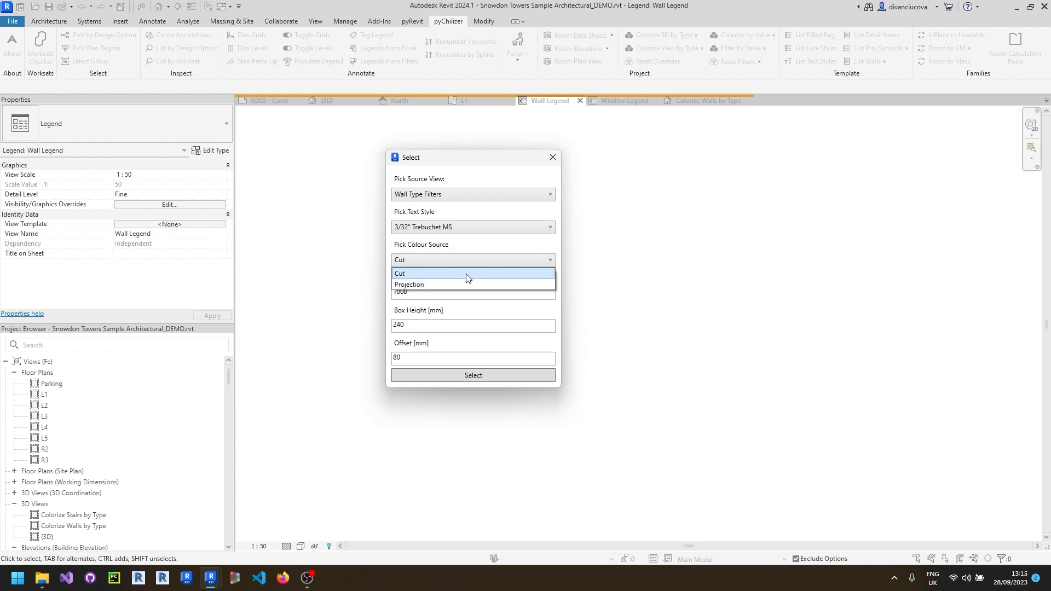
pyautogui.click(399, 273)
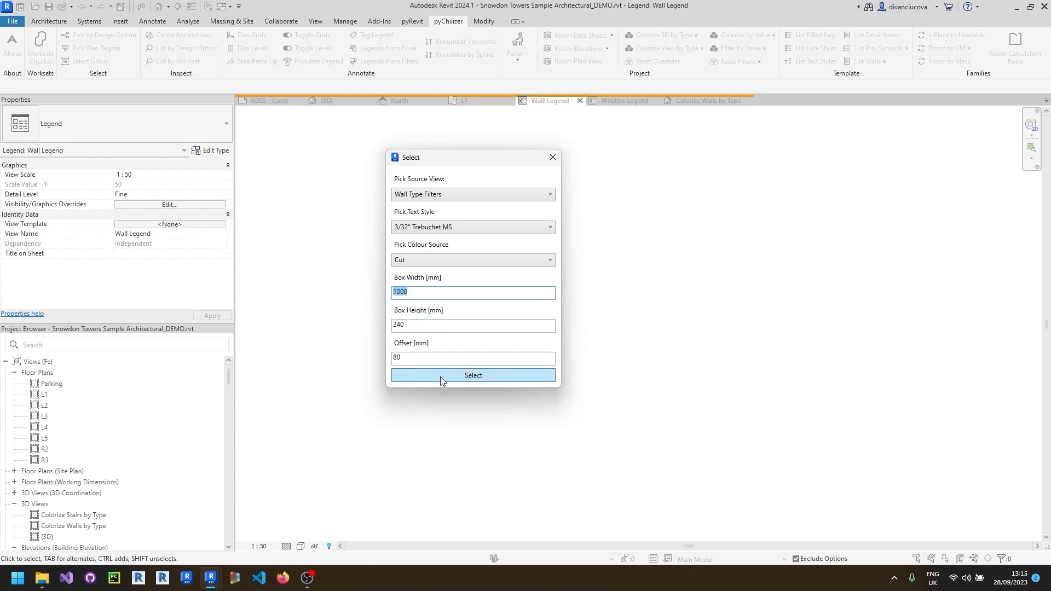
pyautogui.click(472, 374)
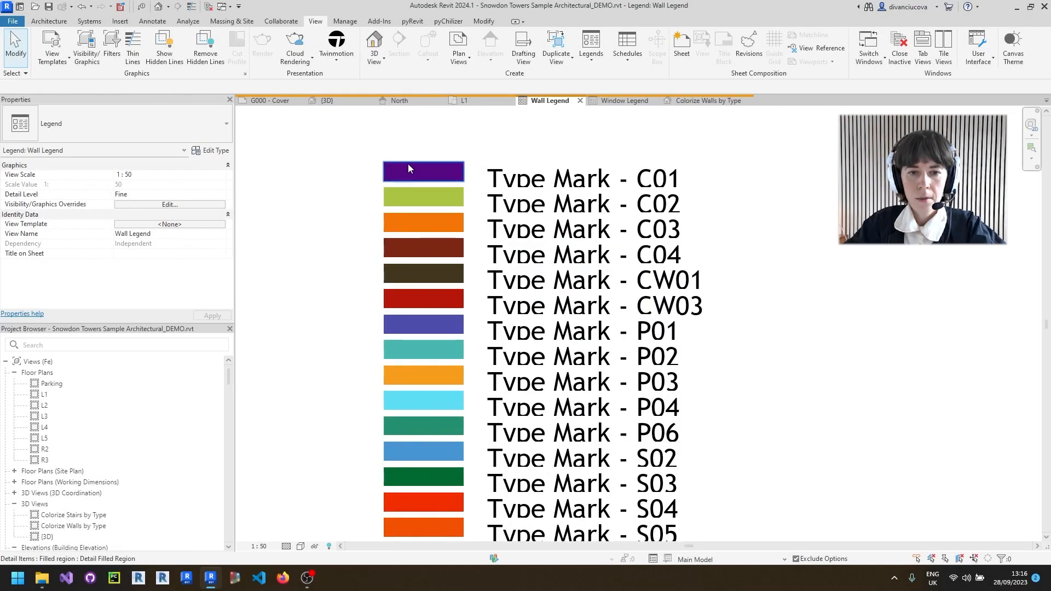
# Step: Resize the C01 colour box and confirm its solid purple By Element graphic override
pyautogui.click(423, 172)
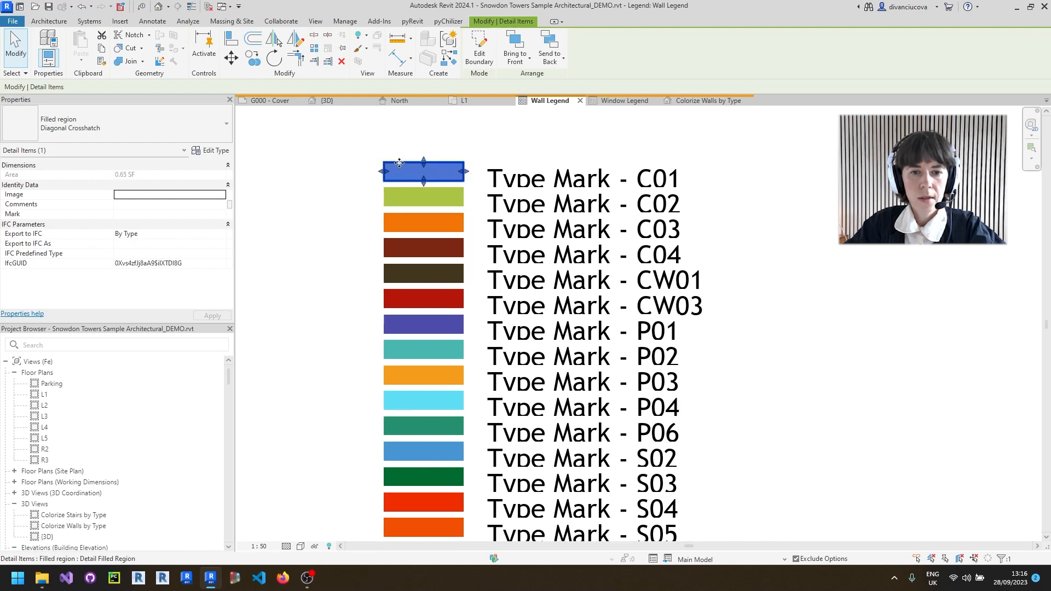
pyautogui.moveTo(422, 171)
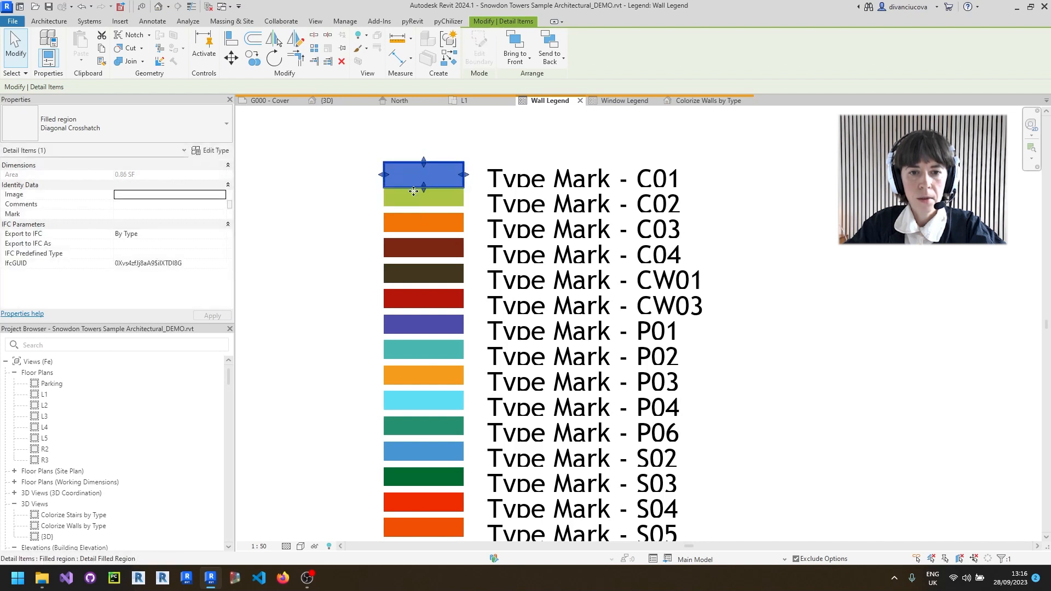
pyautogui.moveTo(423, 195); pyautogui.dragTo(422, 187)
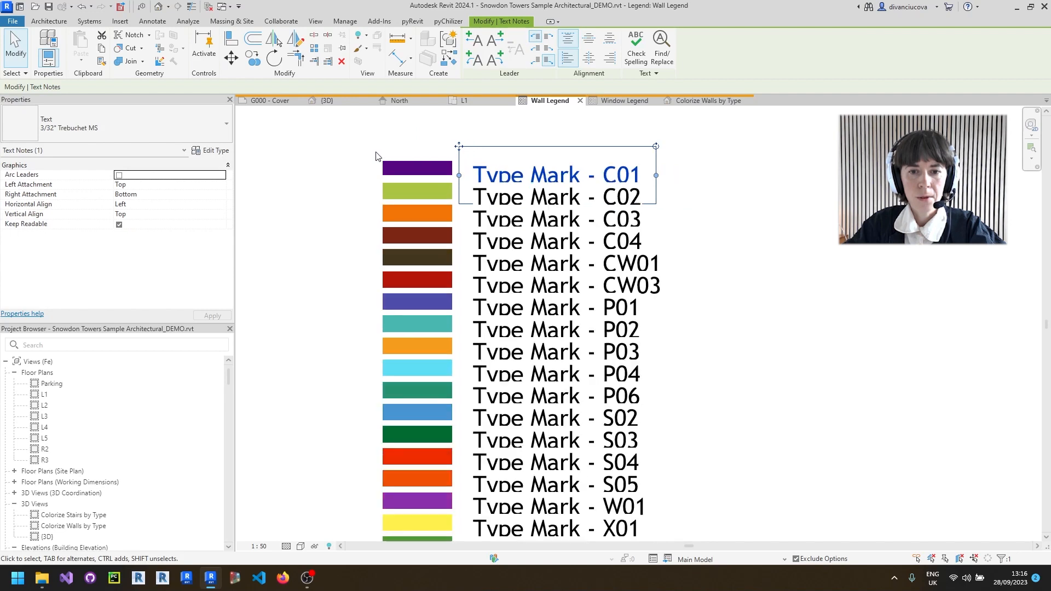
pyautogui.click(416, 168)
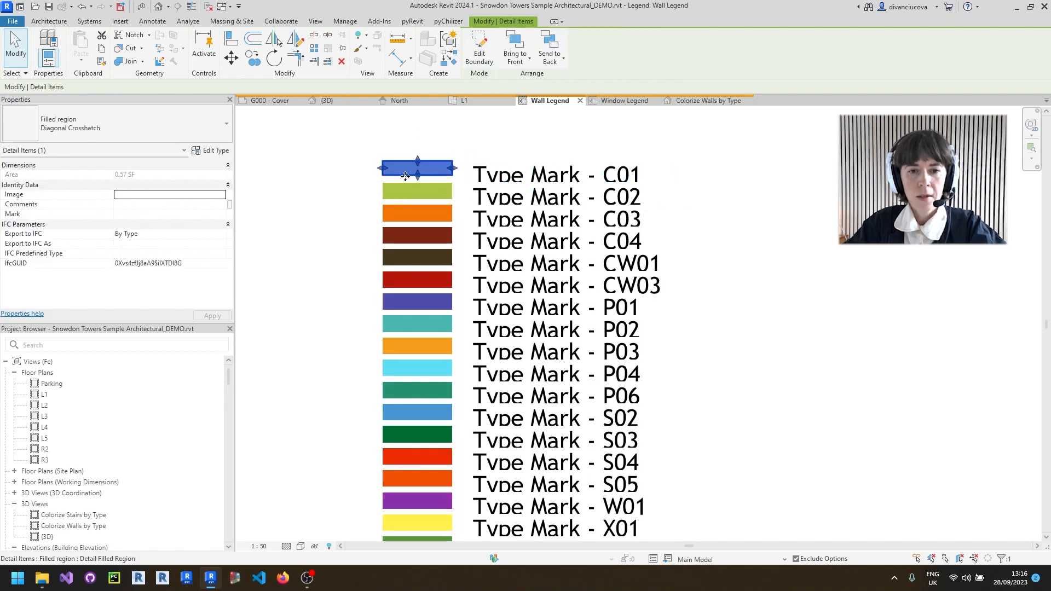
pyautogui.rightClick(416, 168)
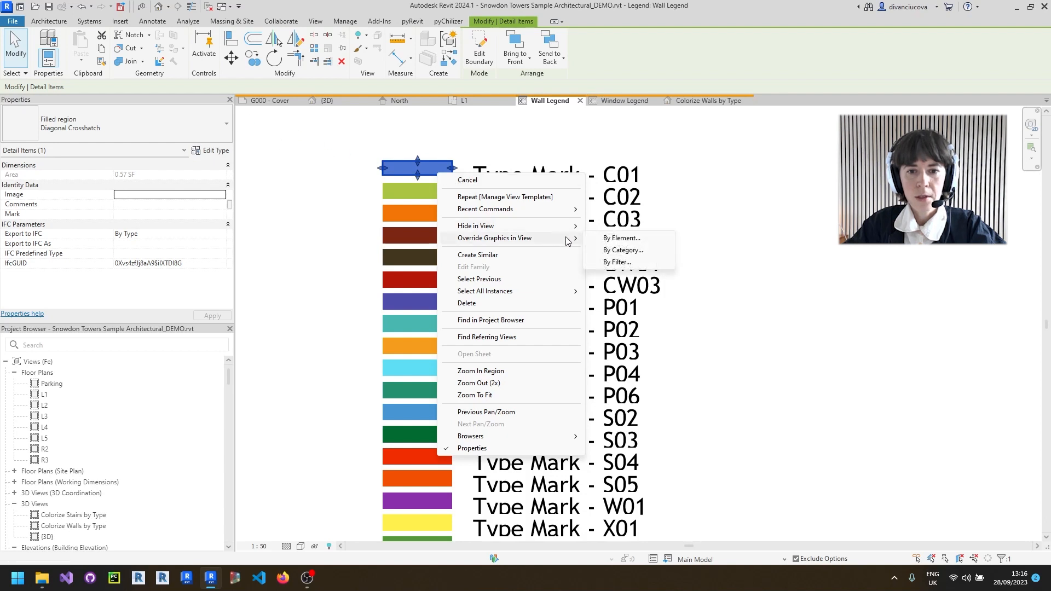
pyautogui.click(622, 238)
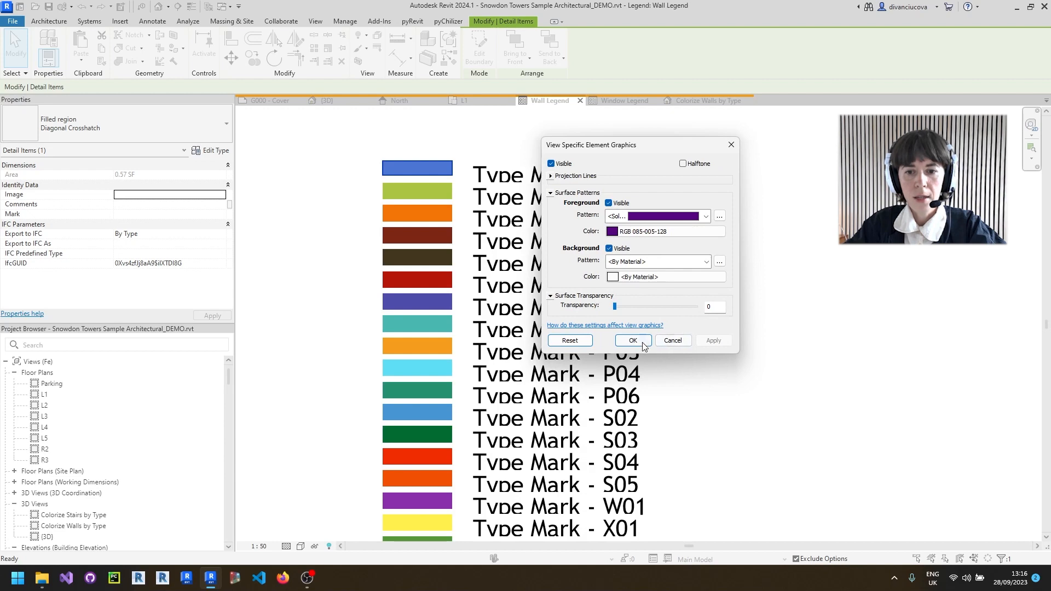
pyautogui.click(632, 339)
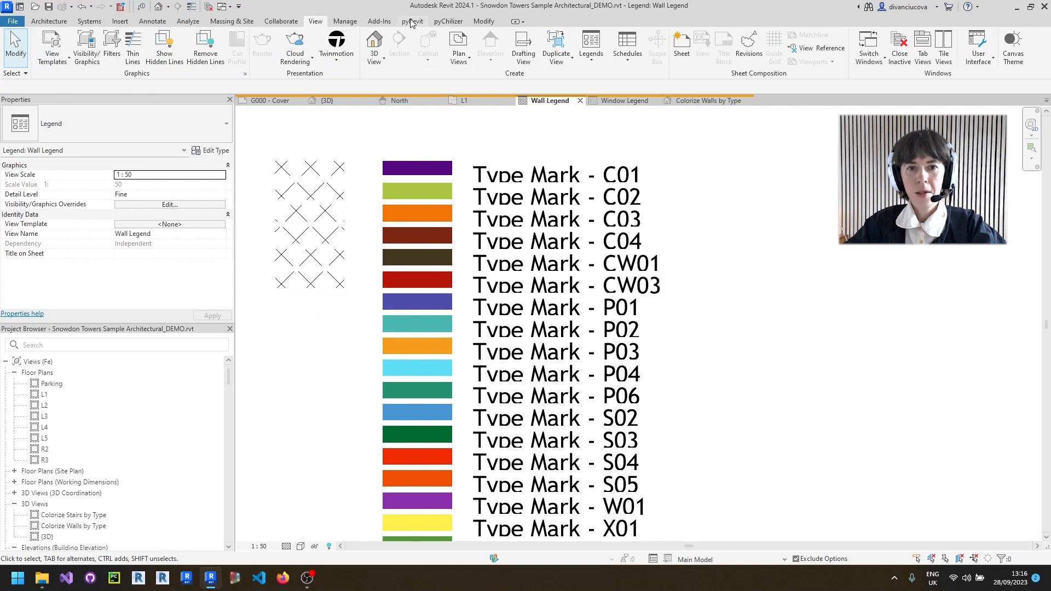
# Step: Match the C01 purple box's solid override onto the top crosshatch region via pyRevit Match overrides
pyautogui.click(412, 21)
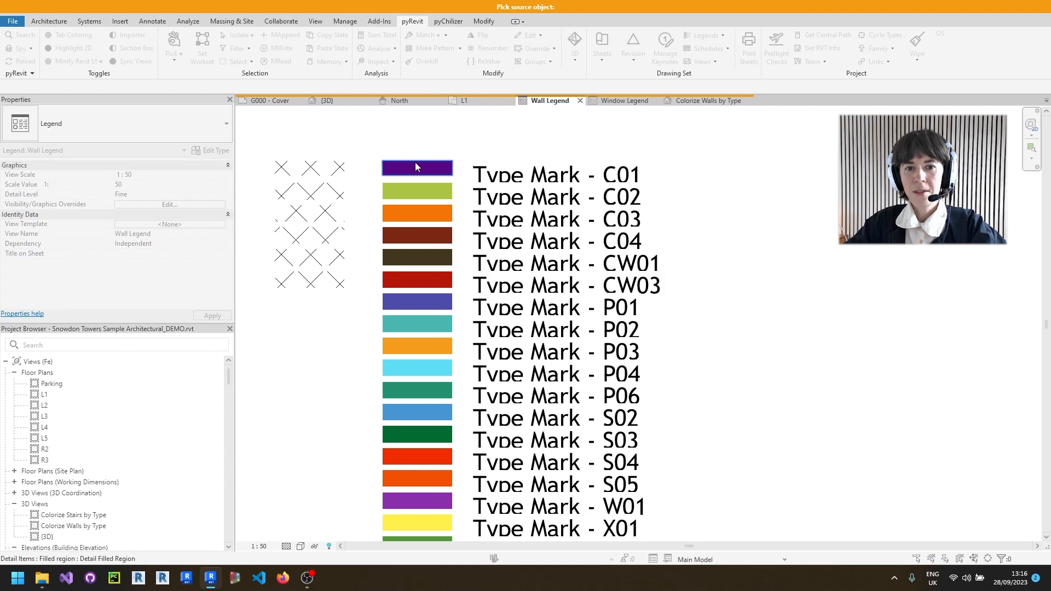
pyautogui.click(309, 166)
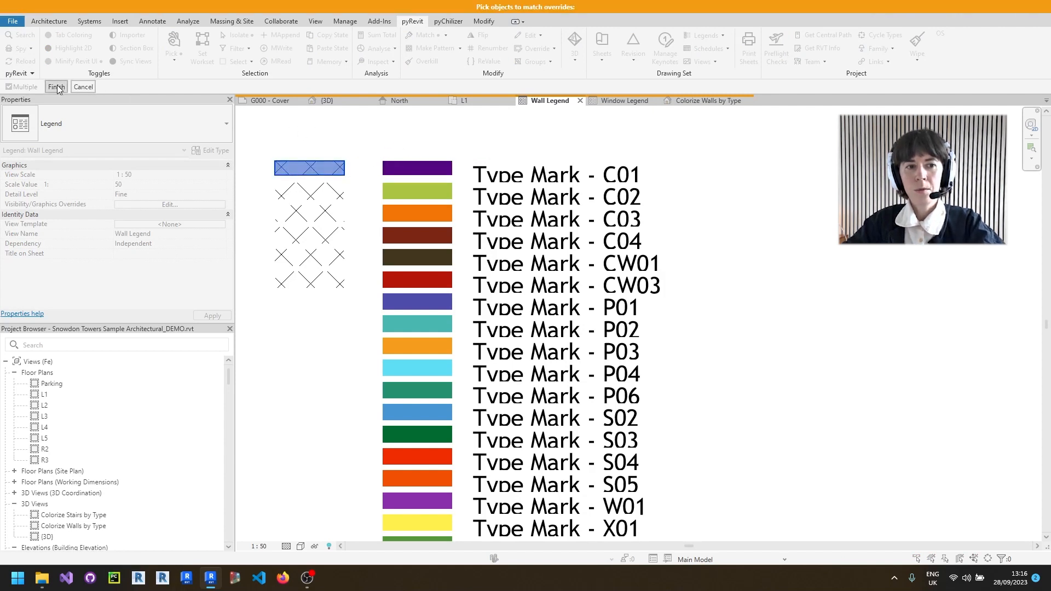
pyautogui.click(56, 87)
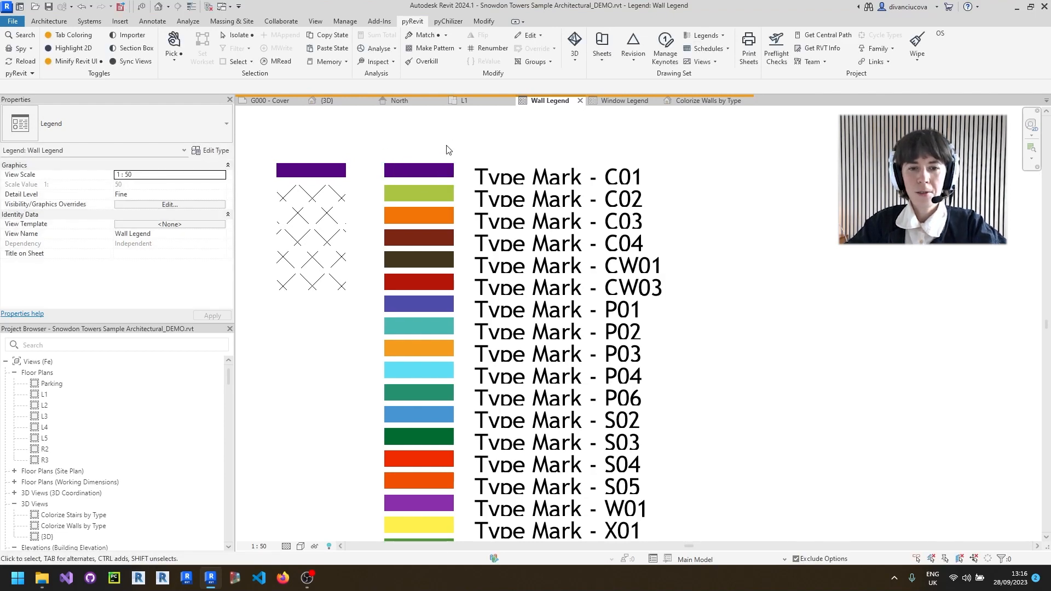
# Step: From the Project Browser's Furniture families, place a Chair-Breuer component in the Wall Legend
pyautogui.click(447, 20)
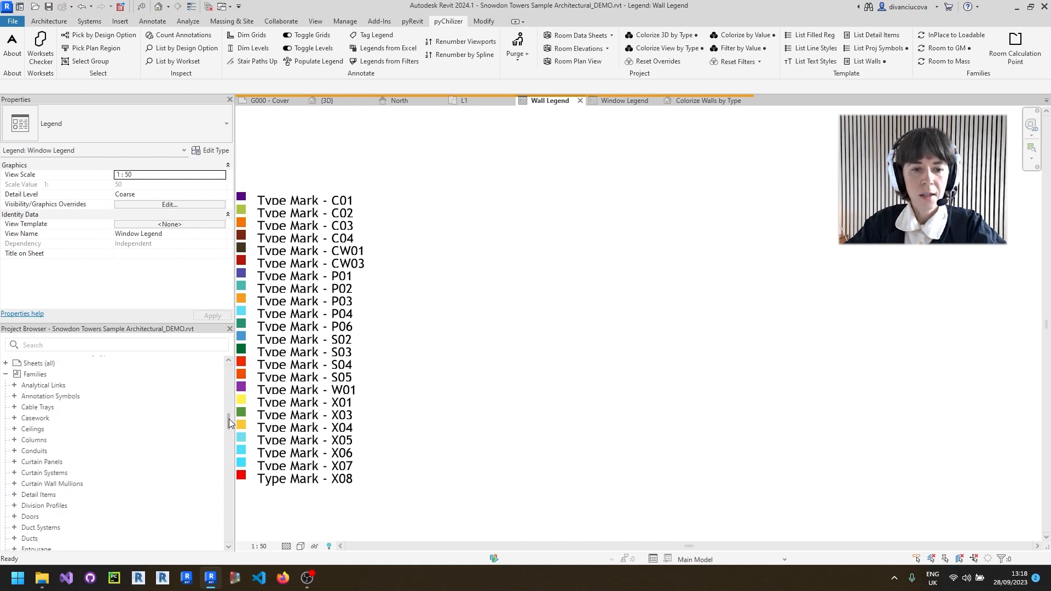
pyautogui.scroll(-3)
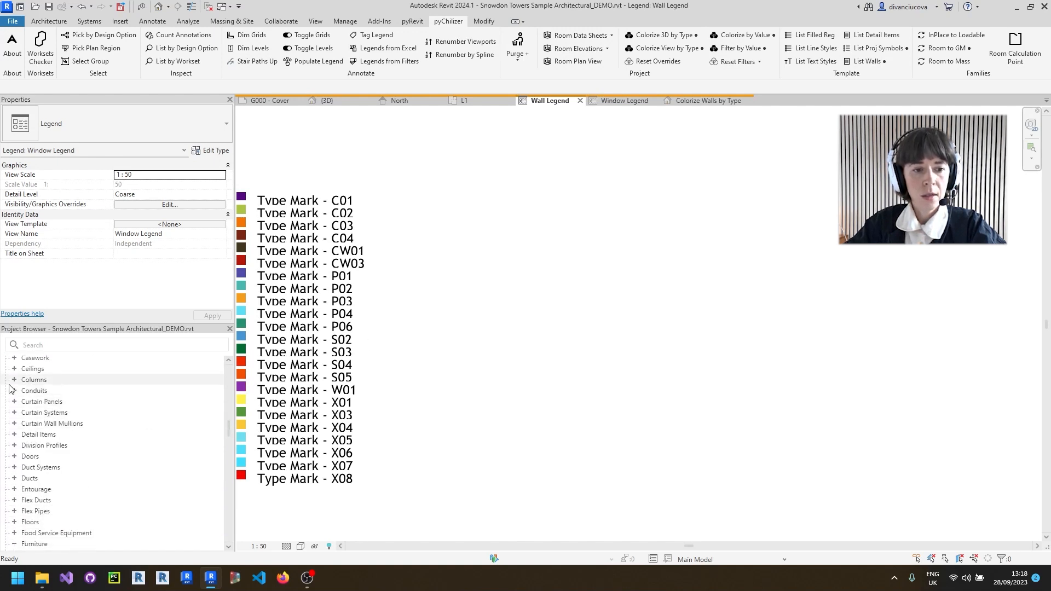
pyautogui.click(14, 391)
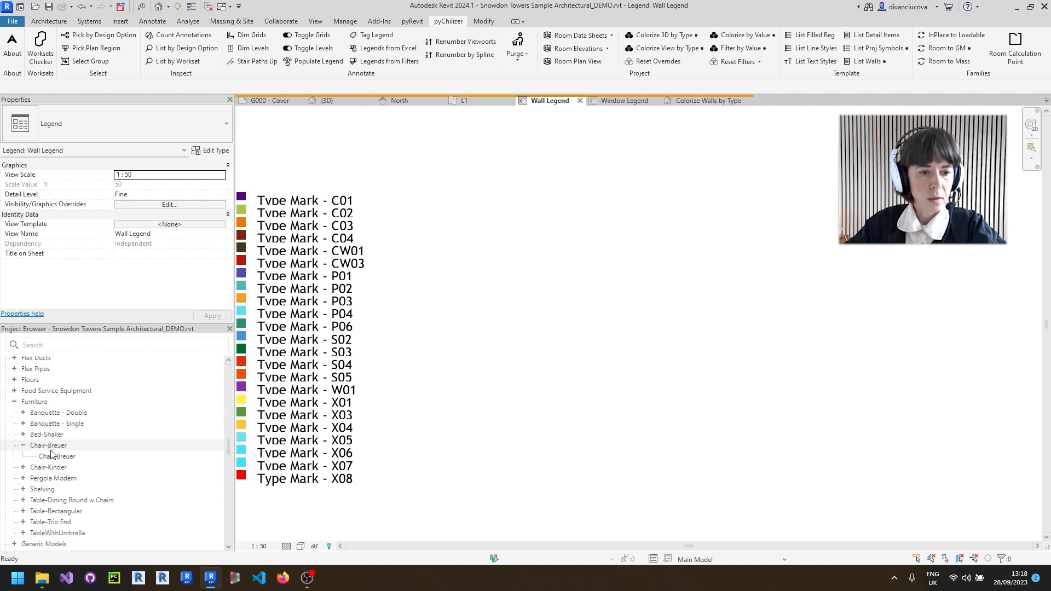
pyautogui.click(58, 456)
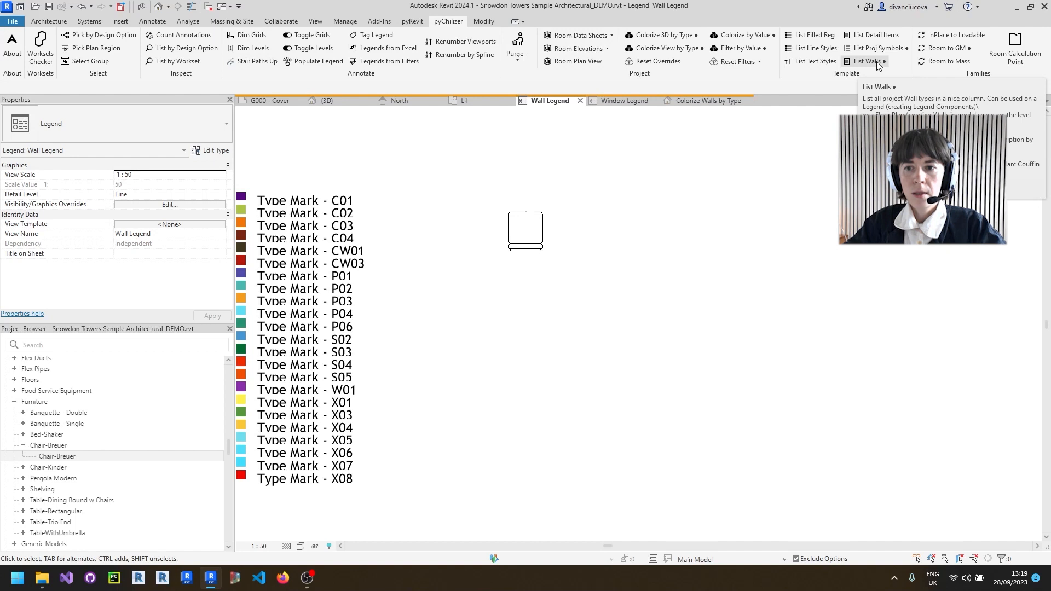
# Step: Run List Walls with offsets and Include Wall Buildup remembered, listing wall types with thickness and layers
pyautogui.click(865, 62)
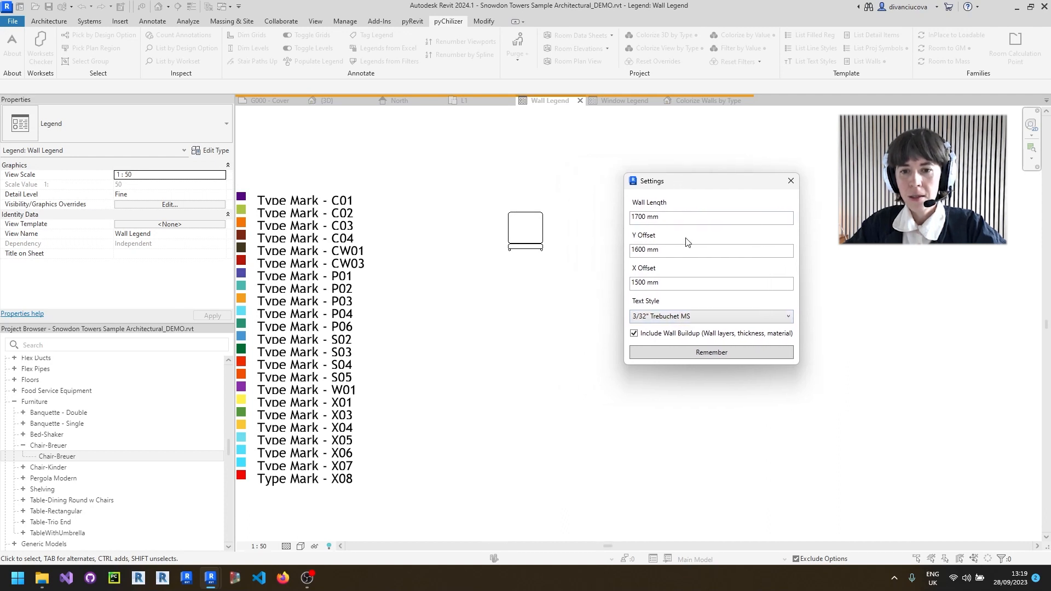
pyautogui.click(711, 250)
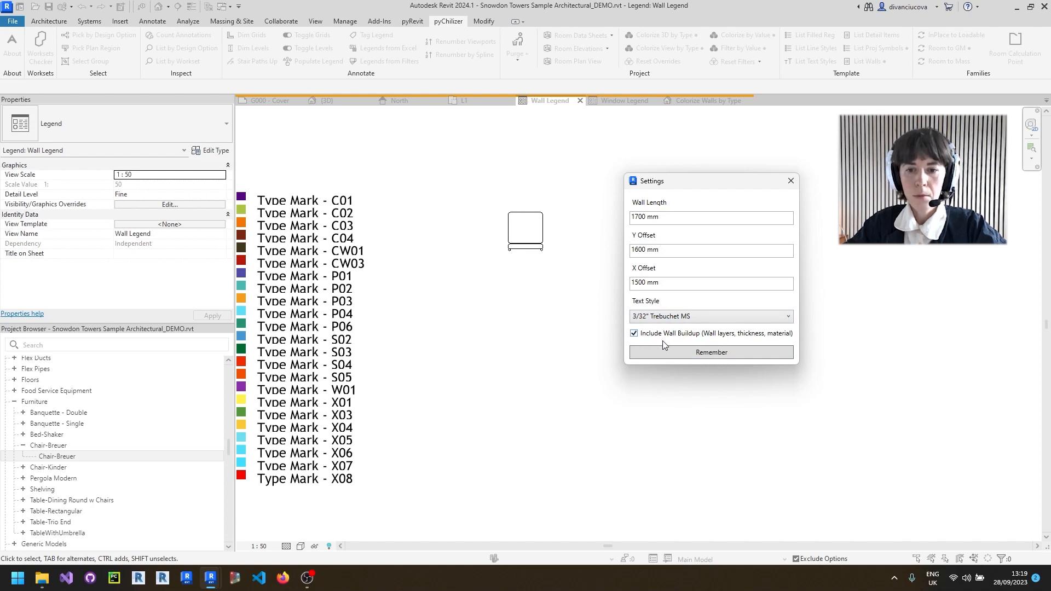
pyautogui.click(710, 351)
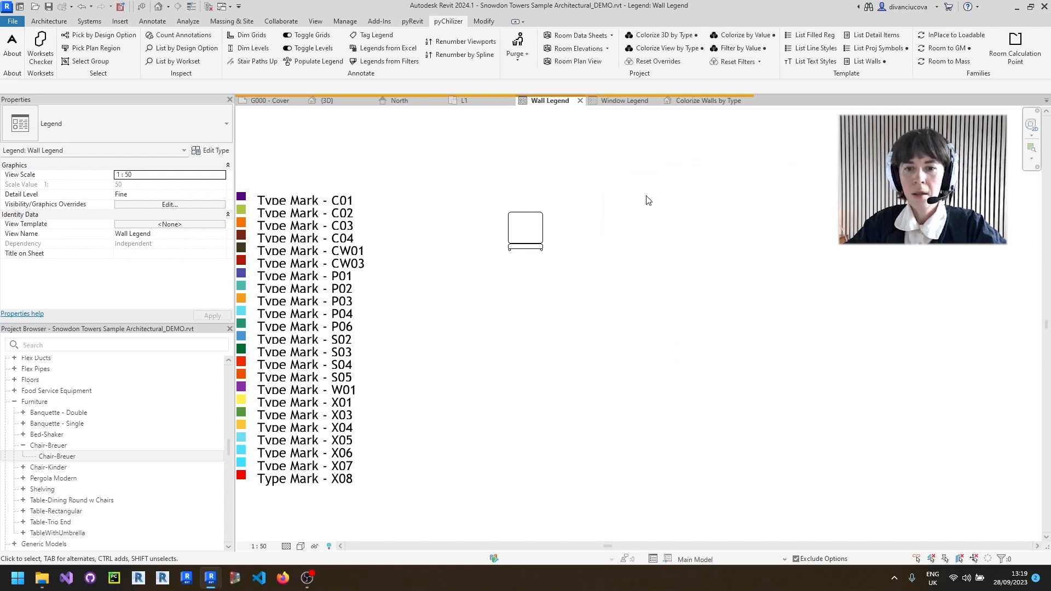
pyautogui.moveTo(790, 133)
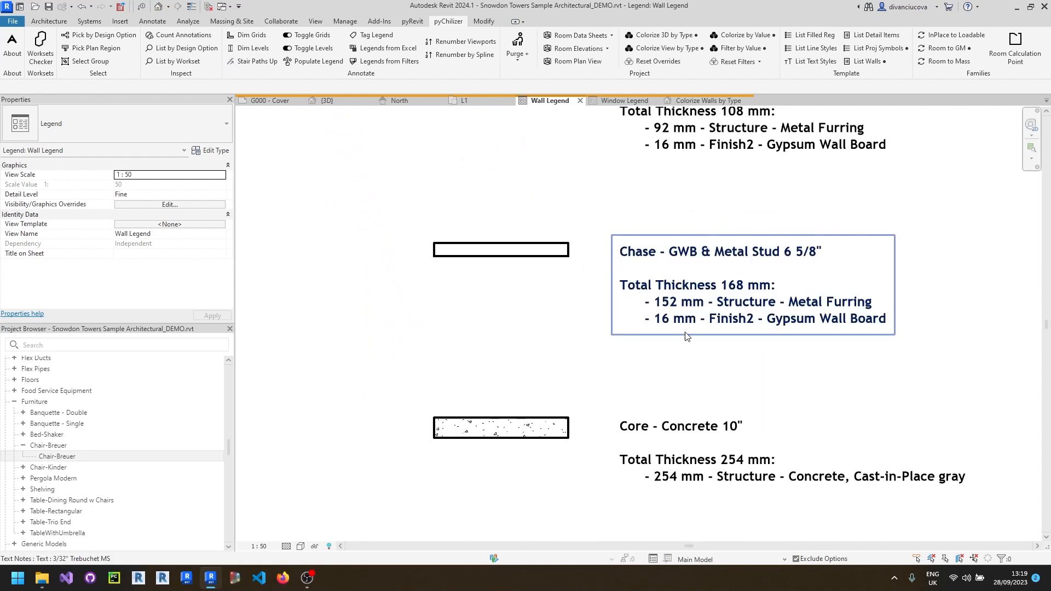
pyautogui.scroll(-3)
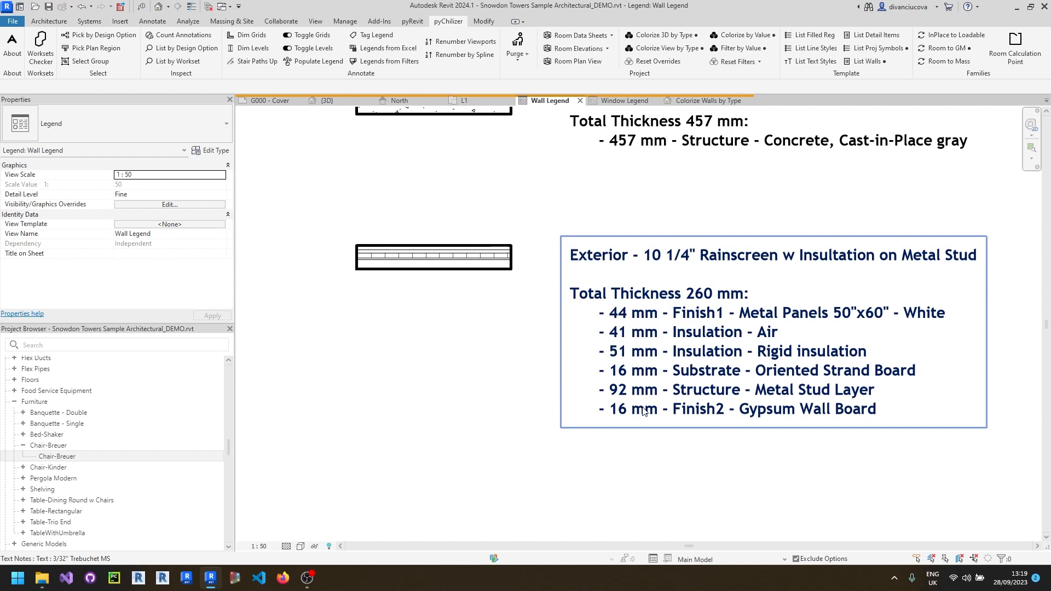
pyautogui.moveTo(722, 296)
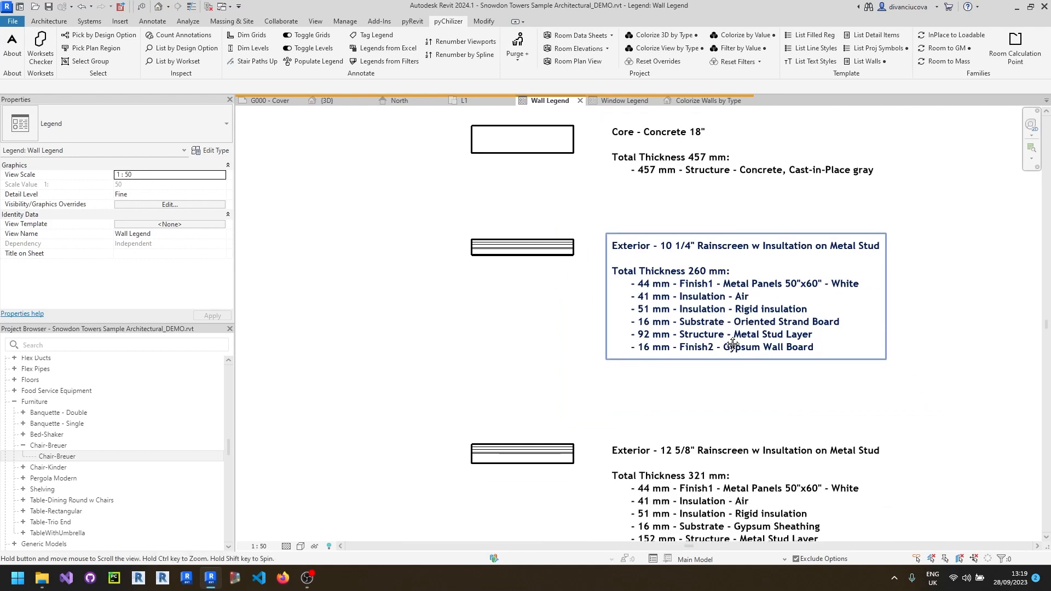
# Step: Run List Walls on the L1 plan to create sample walls with notes, then inspect one in the {3D} view
pyautogui.click(462, 100)
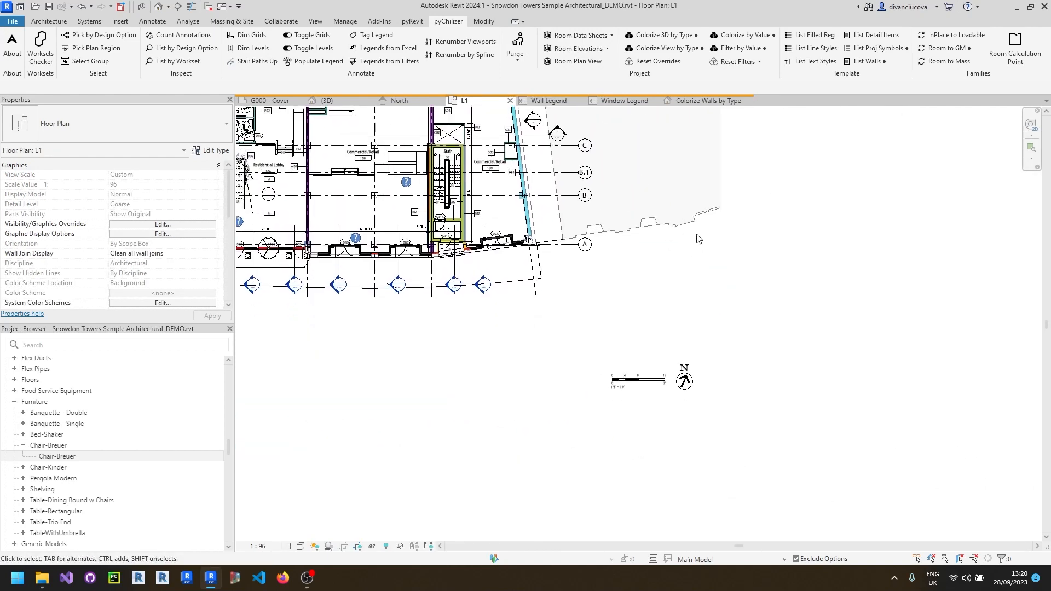
pyautogui.moveTo(867, 61)
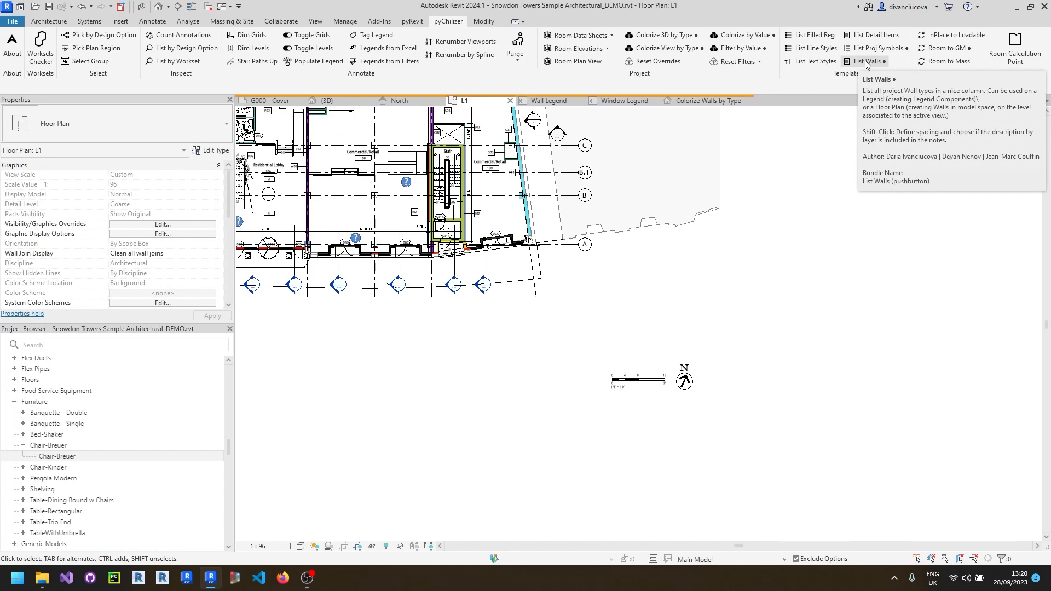
pyautogui.click(867, 61)
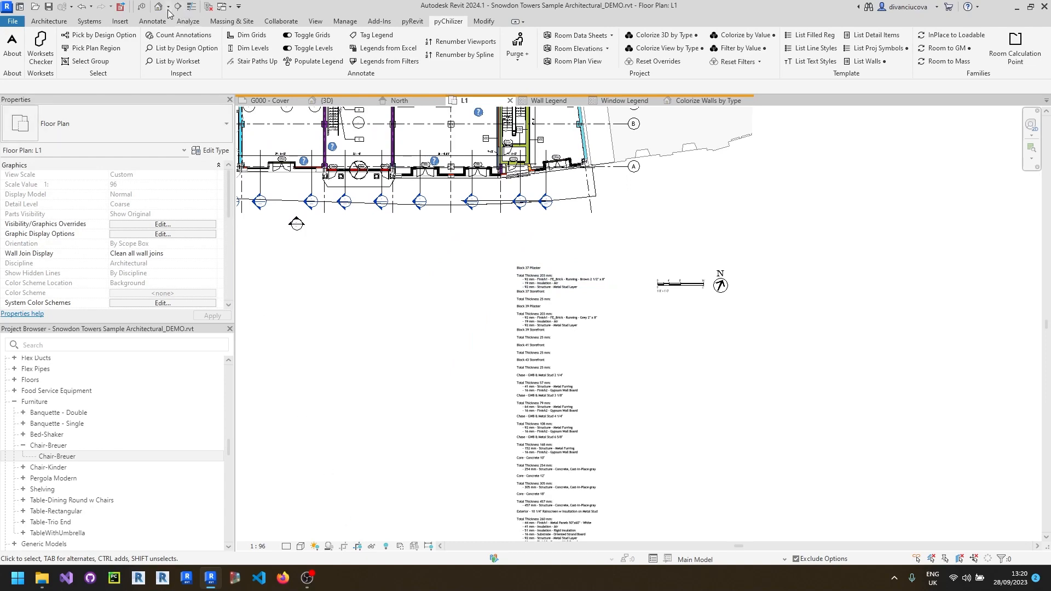
pyautogui.click(325, 100)
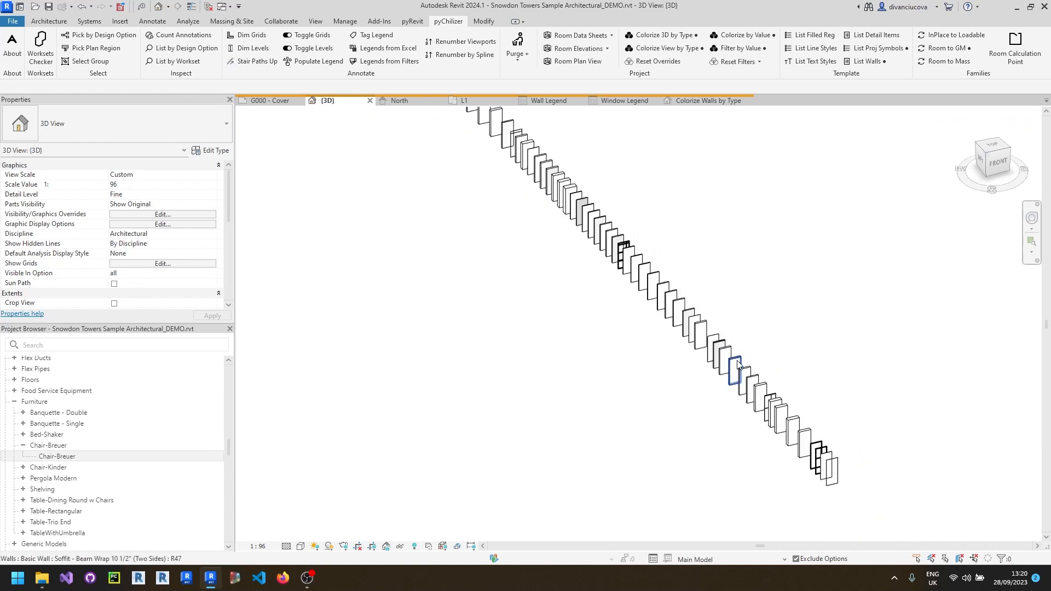
pyautogui.click(786, 337)
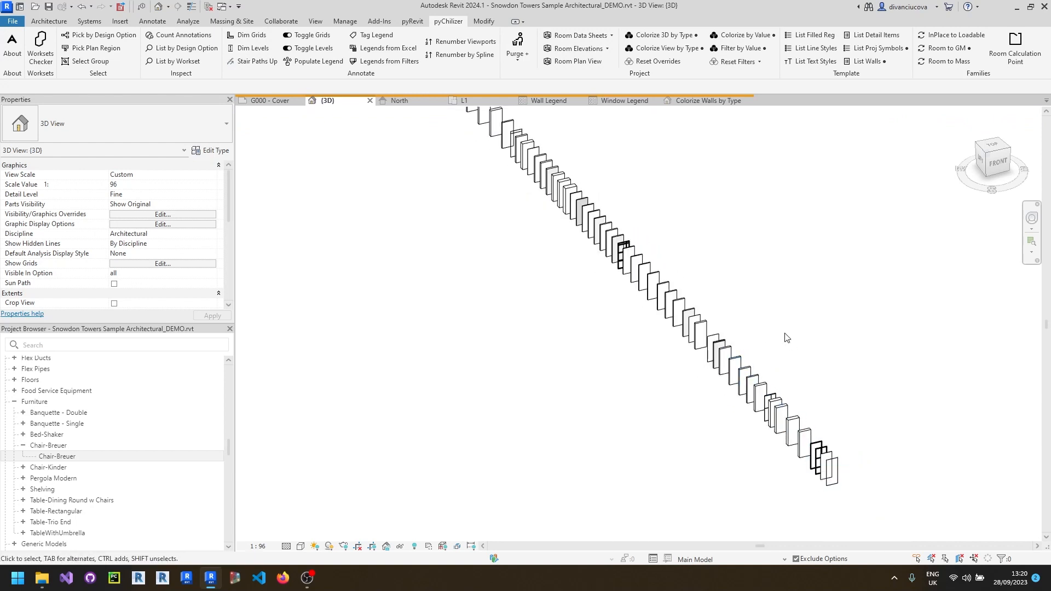
pyautogui.click(831, 470)
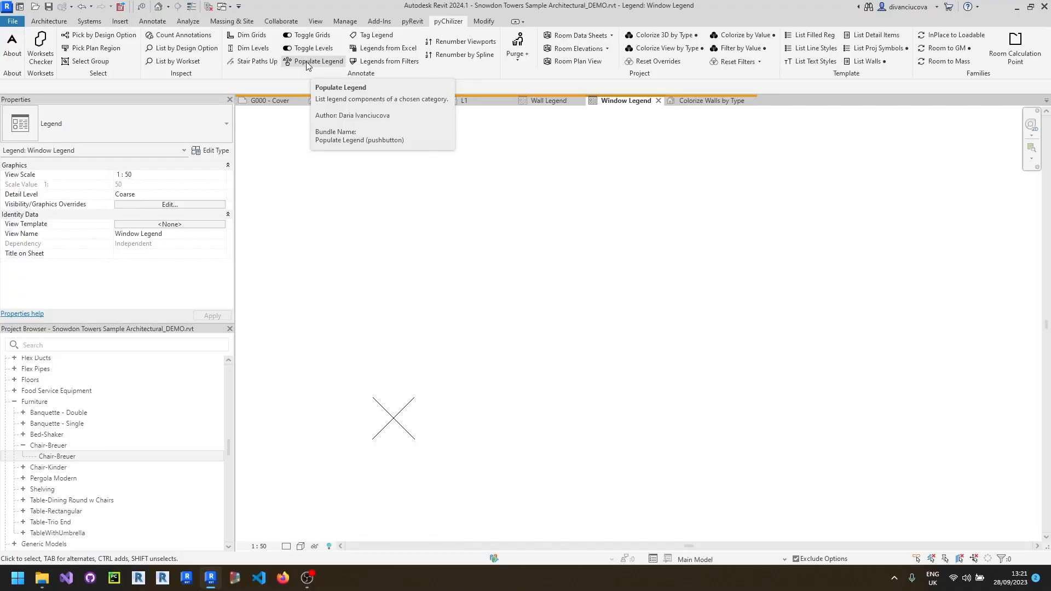
pyautogui.moveTo(305, 65)
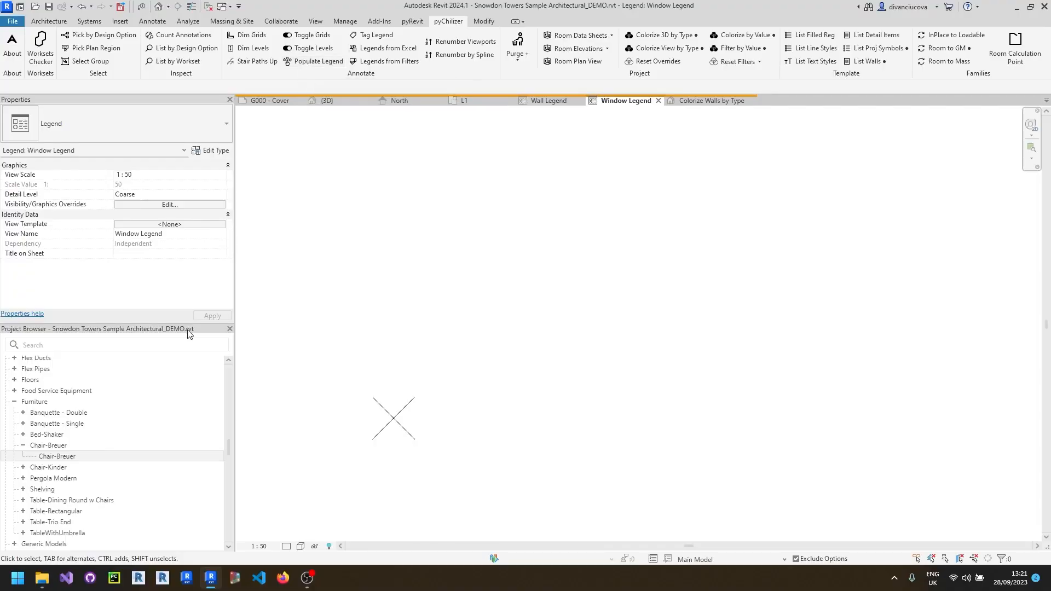
# Step: Populate the Window Legend with the Windows category viewed from the Front
pyautogui.click(57, 455)
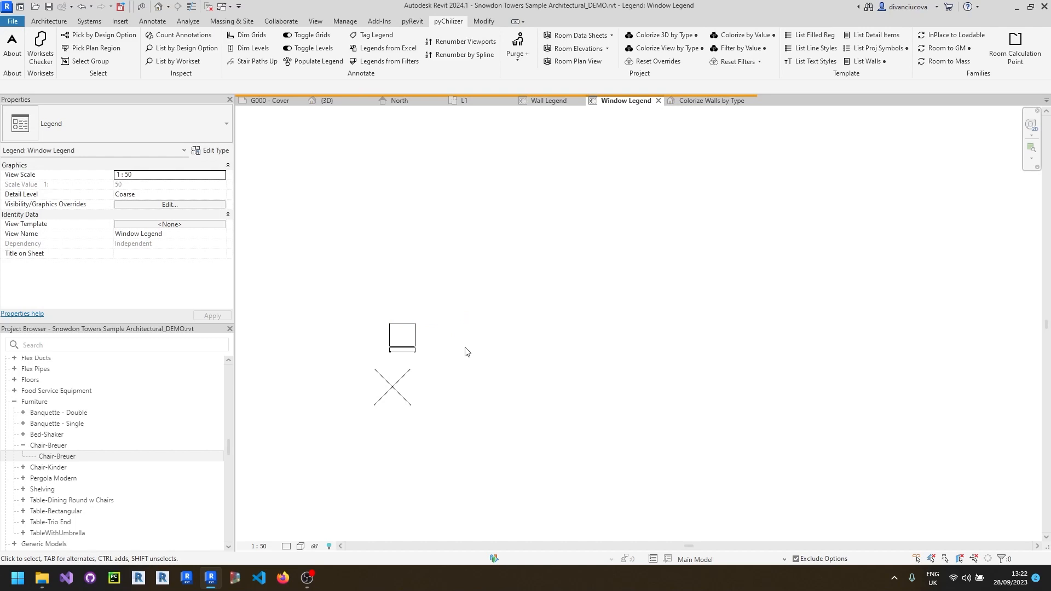
pyautogui.moveTo(314, 62)
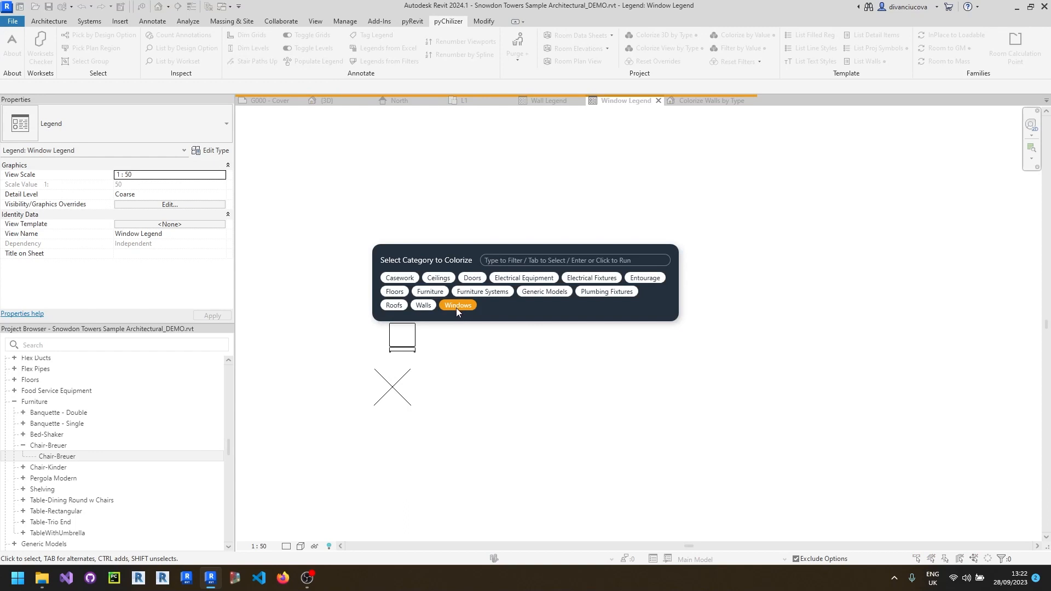
pyautogui.click(457, 305)
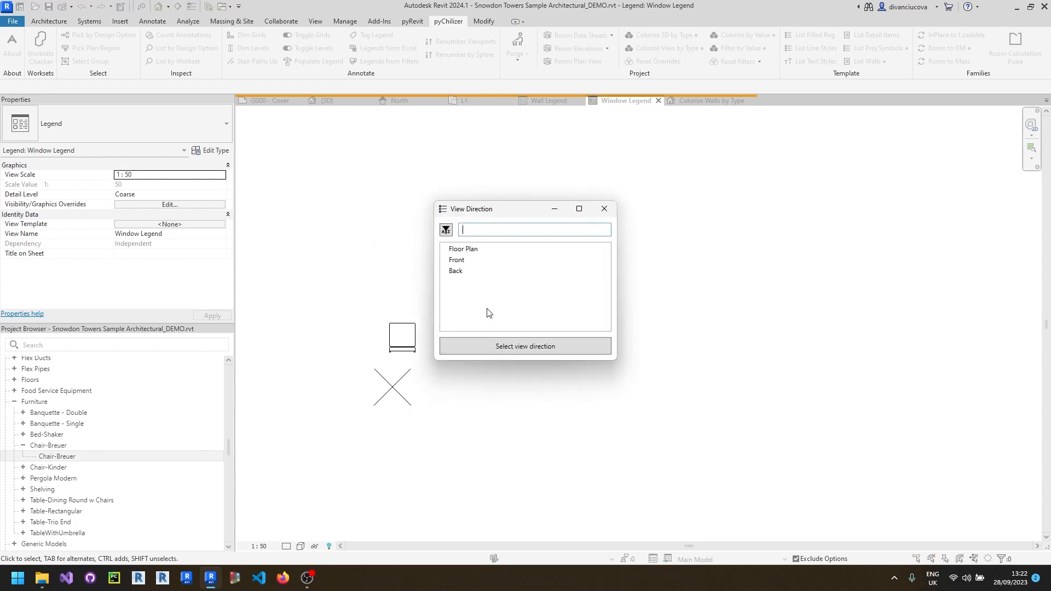
pyautogui.click(457, 261)
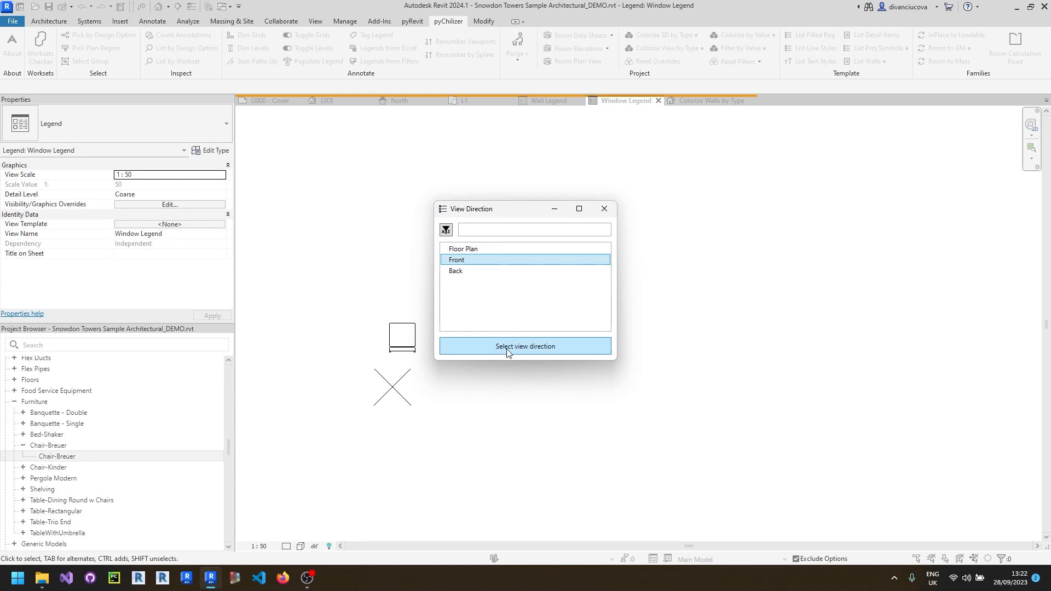
pyautogui.click(524, 346)
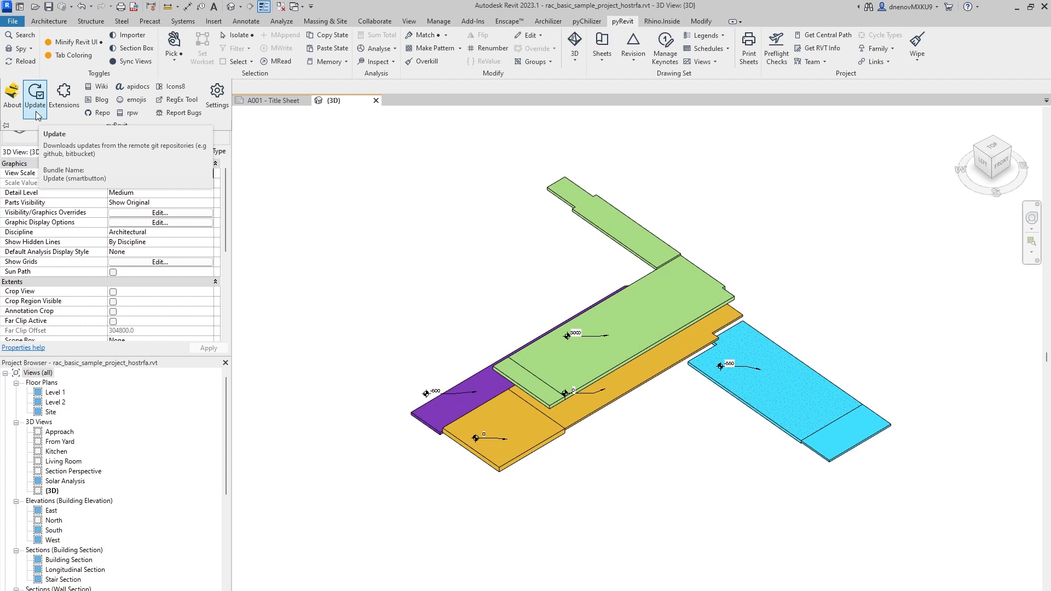
pyautogui.moveTo(63, 94)
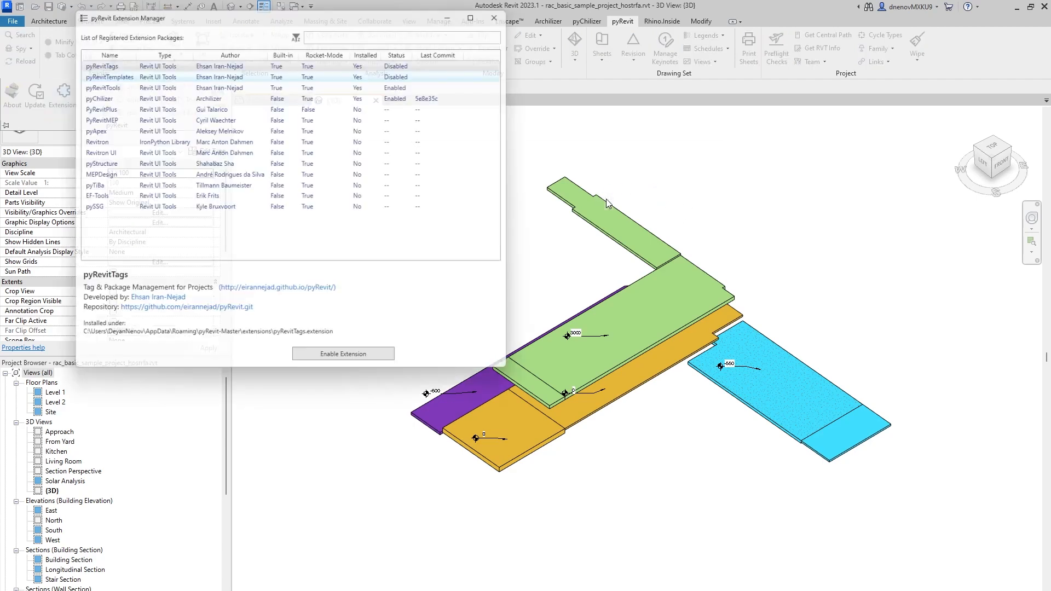
# Step: Select the pyChilizer row in the pyRevit Extension Manager to show its package details
pyautogui.click(91, 94)
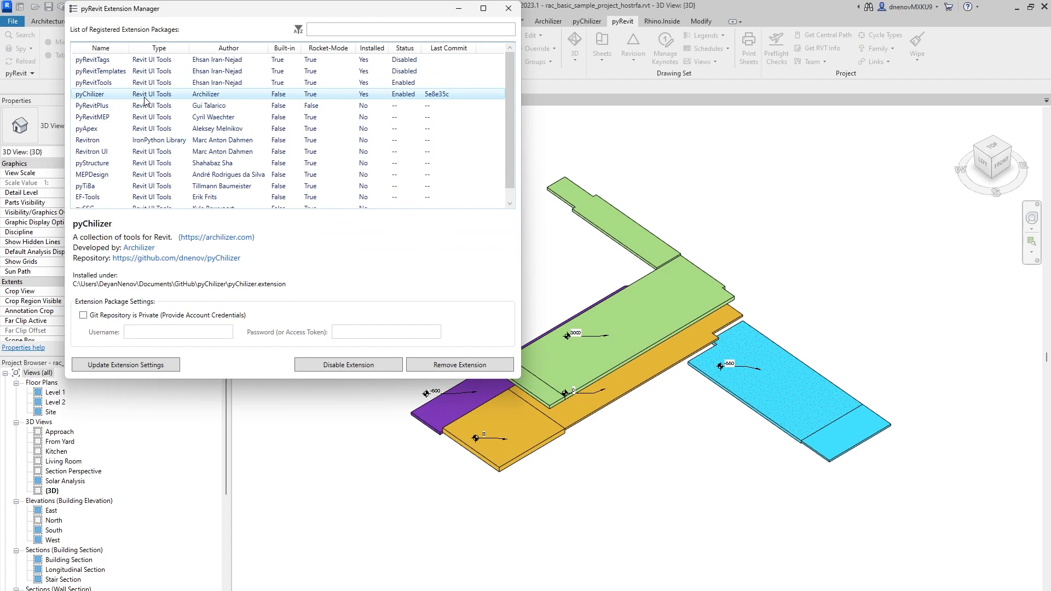
pyautogui.moveTo(466, 345)
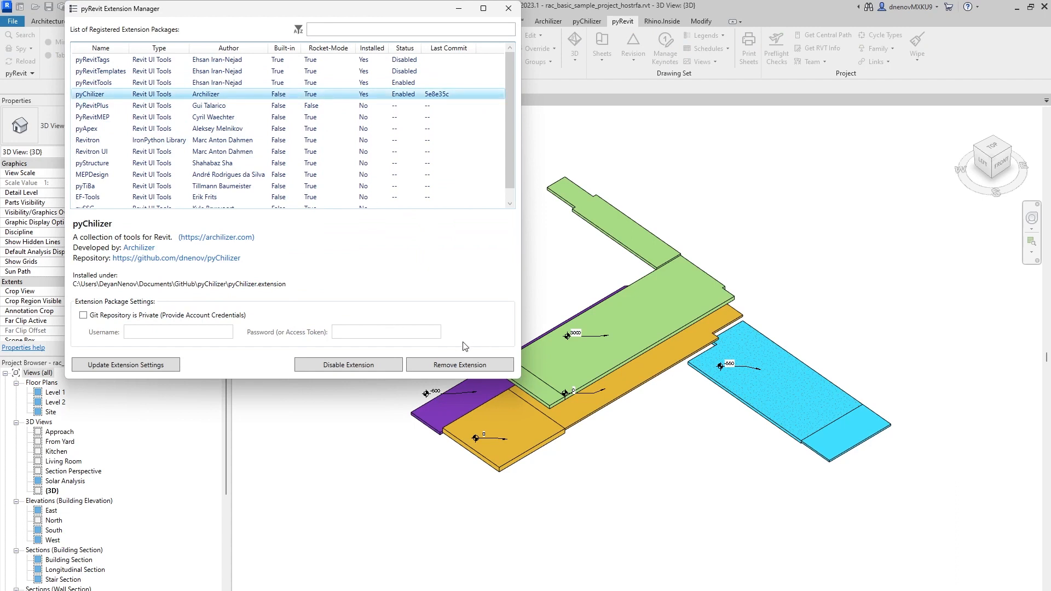